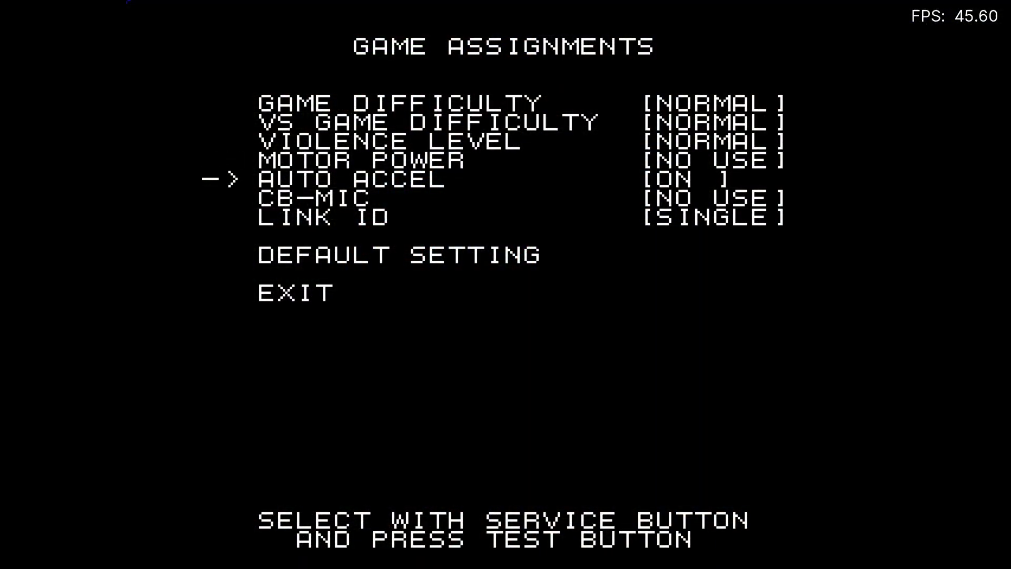
- Browse File Explorer into LaunchBox's Games folder and open the Sega Naomi 2 folder
key(Down)
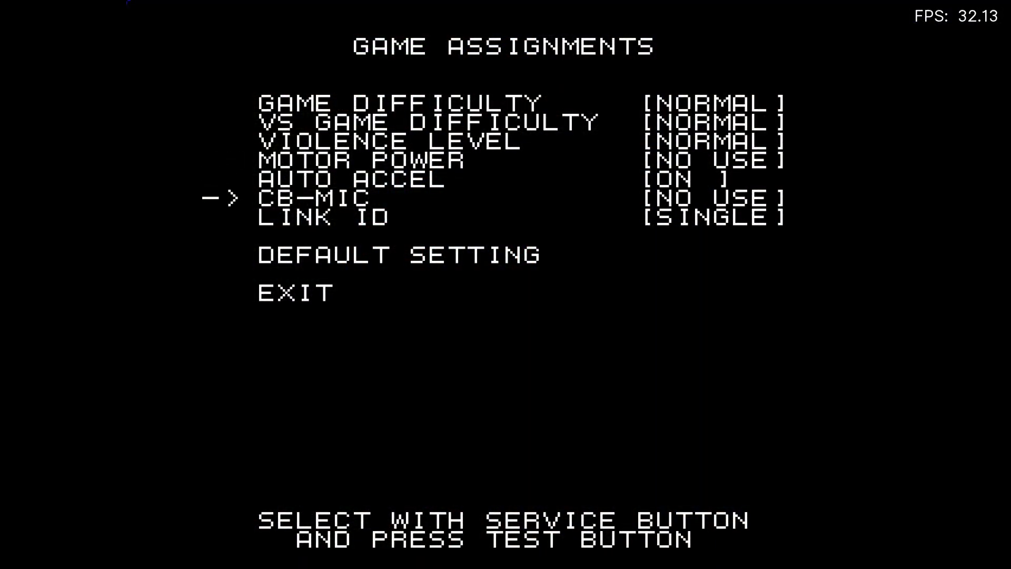
key(down)
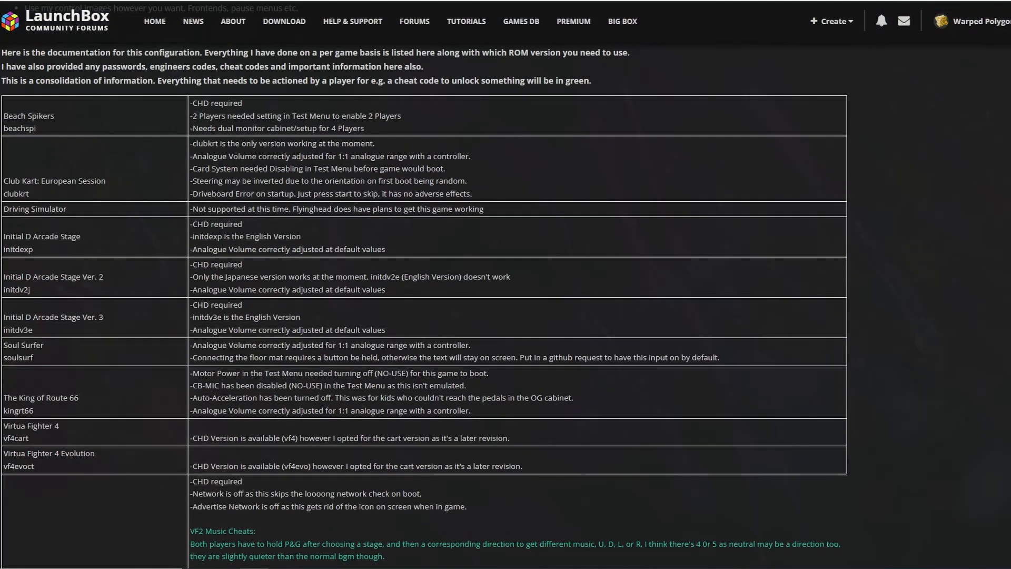
scroll(down, 3)
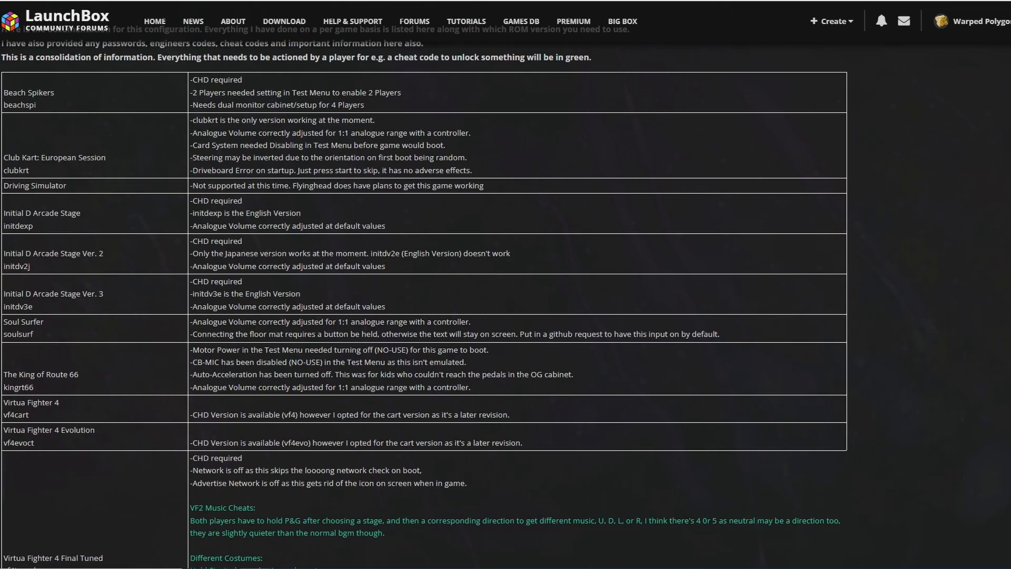
mouse_move(834, 227)
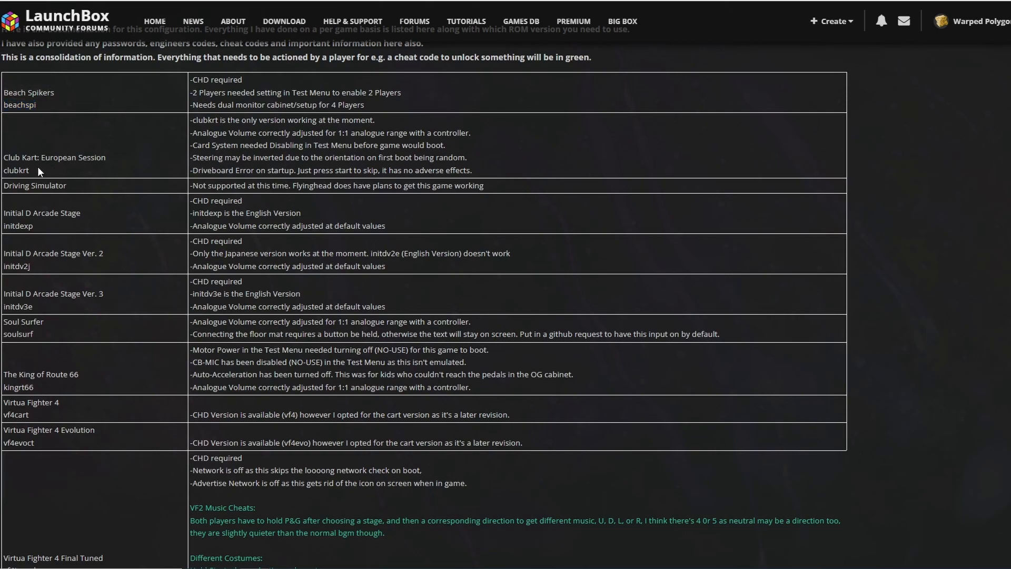
mouse_move(42, 228)
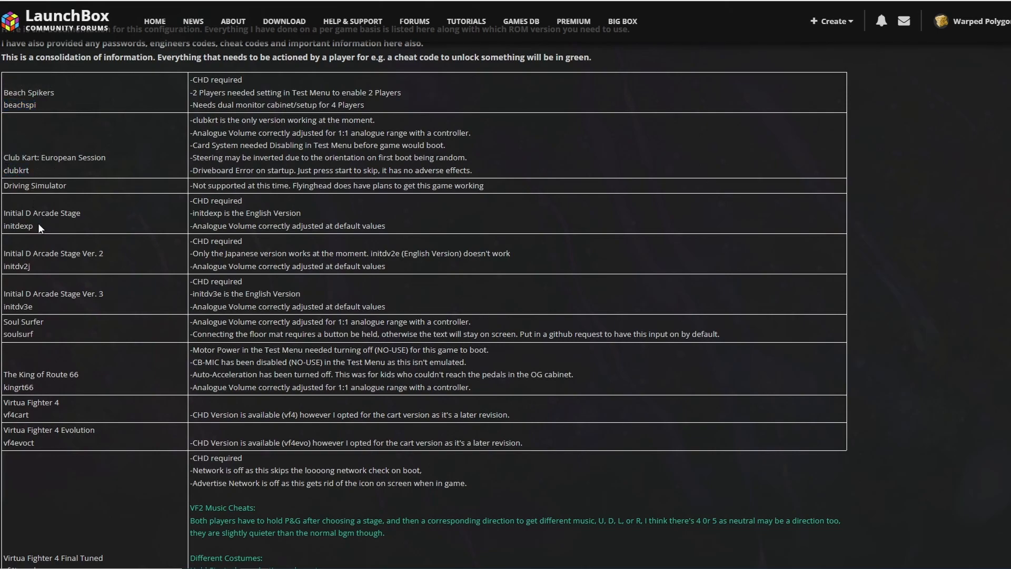
double_click(17, 226)
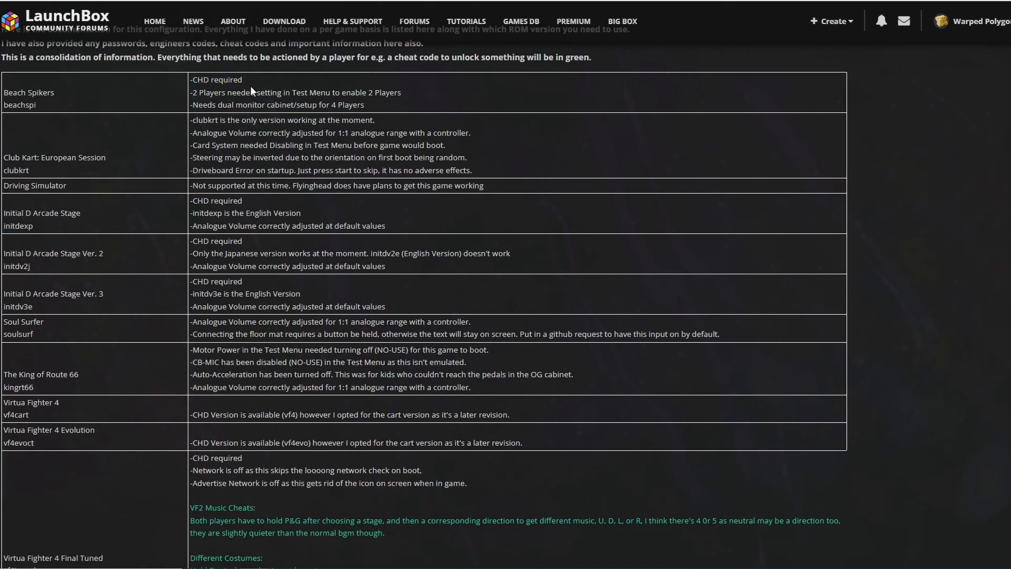
mouse_move(104, 220)
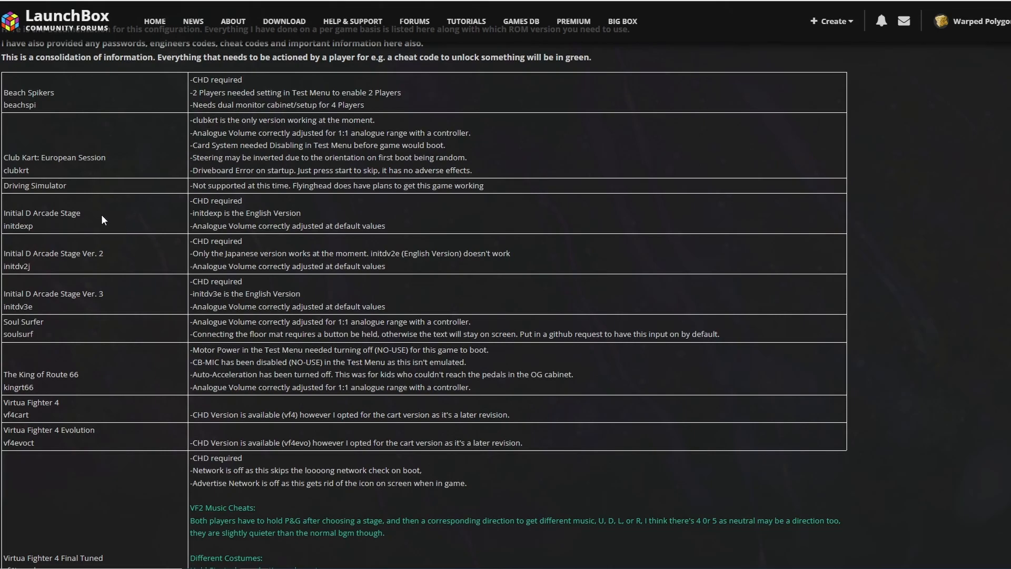
mouse_move(25, 290)
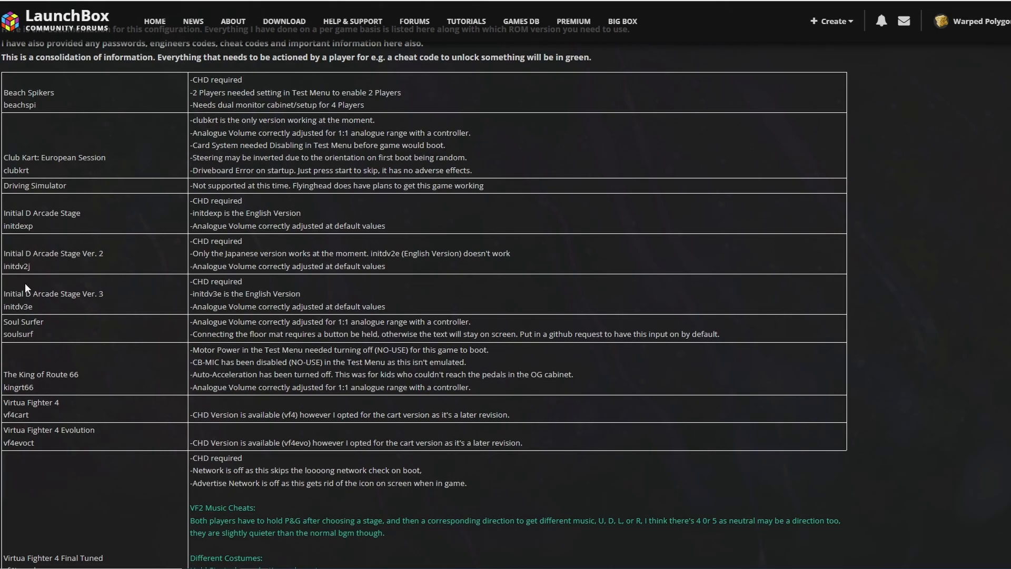
double_click(15, 266)
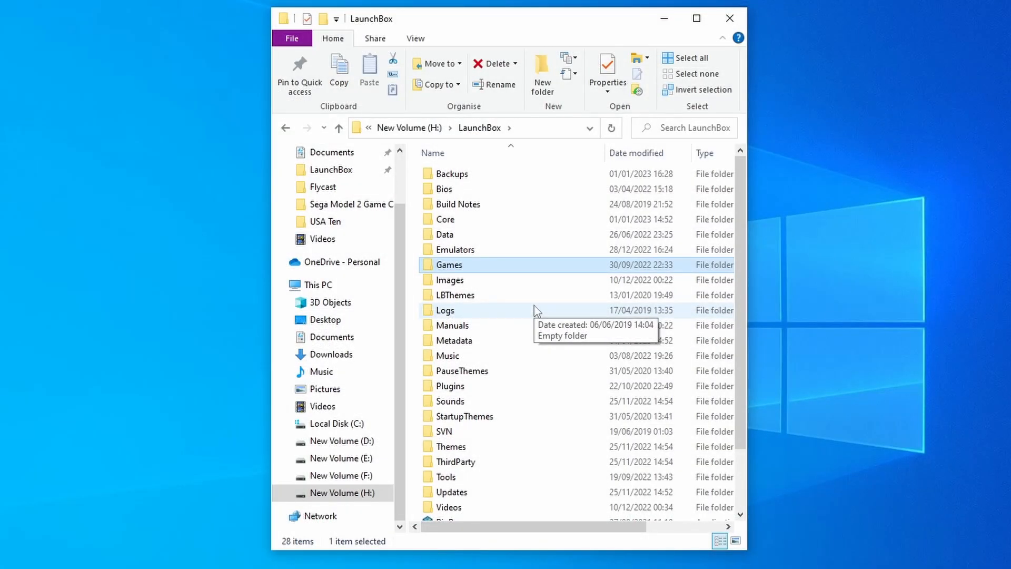
mouse_move(486, 279)
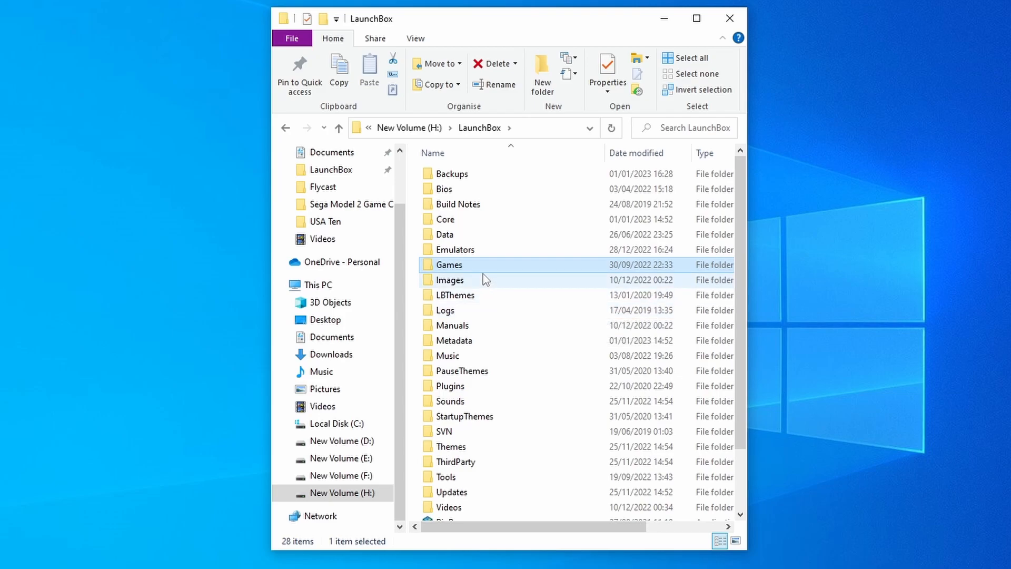
double_click(449, 264)
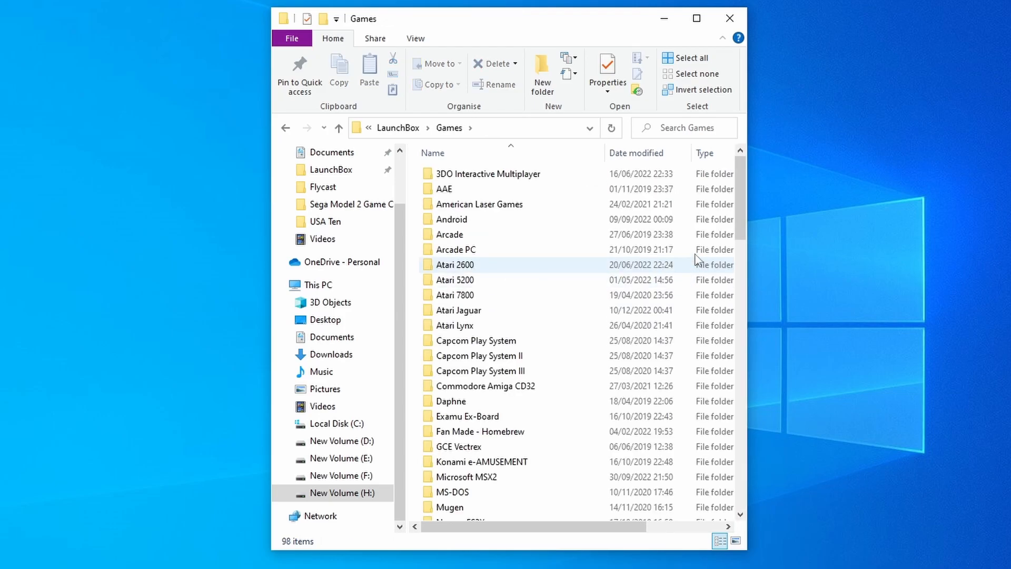
scroll(down, 3)
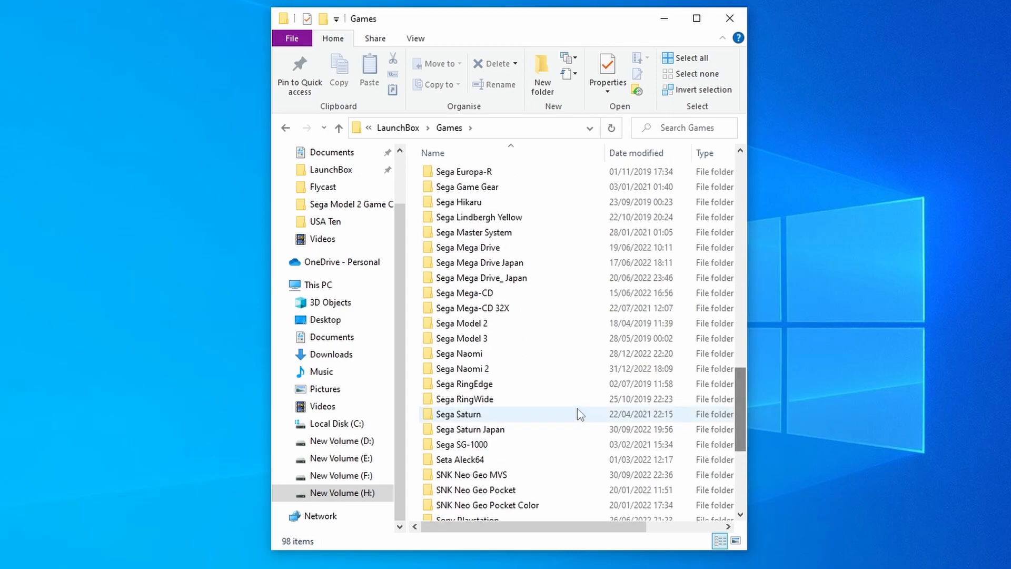
click(463, 369)
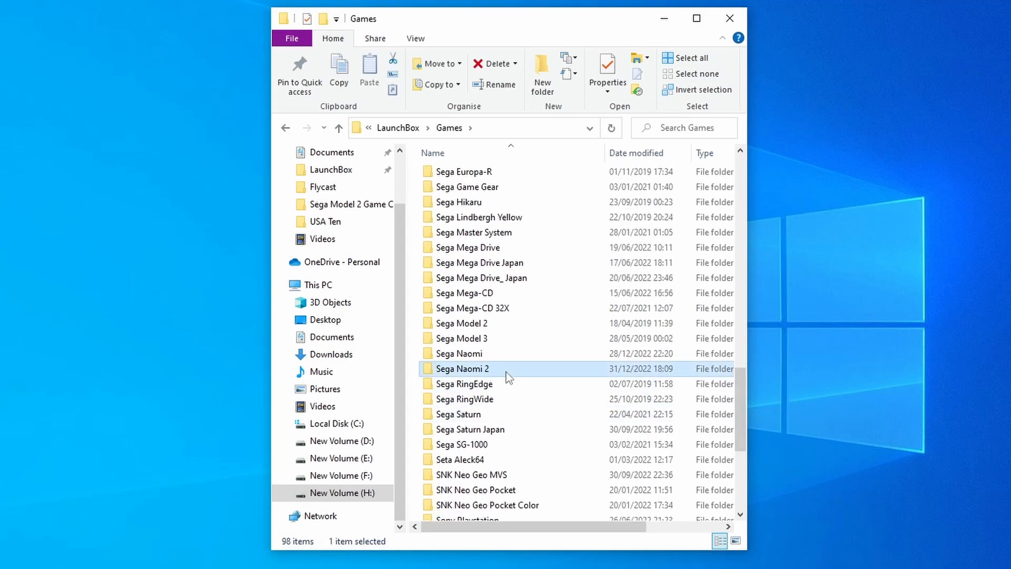
double_click(462, 368)
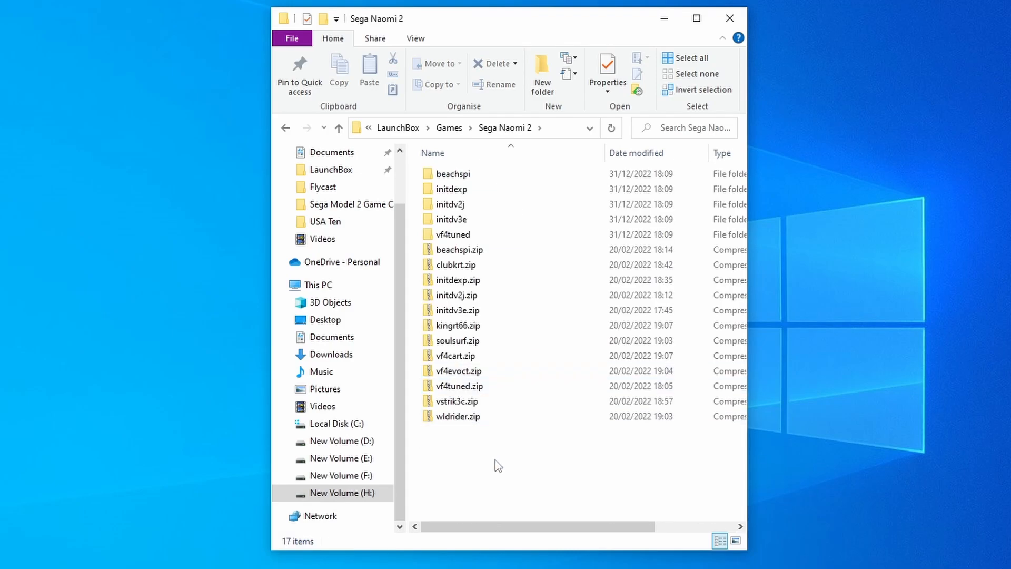
mouse_move(538, 476)
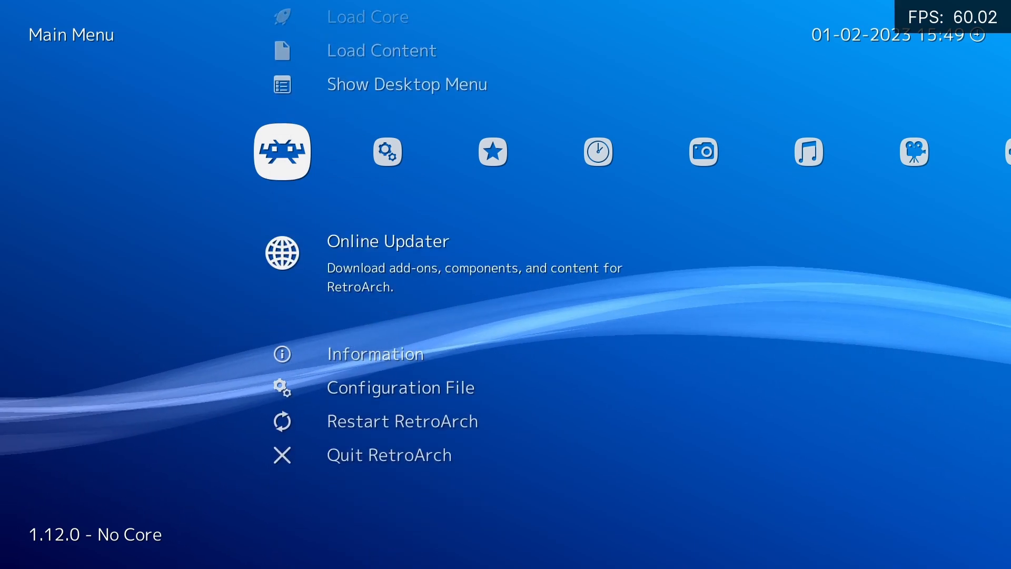
- Go to RetroArch's Online Updater and open the Core Downloader list
click(283, 253)
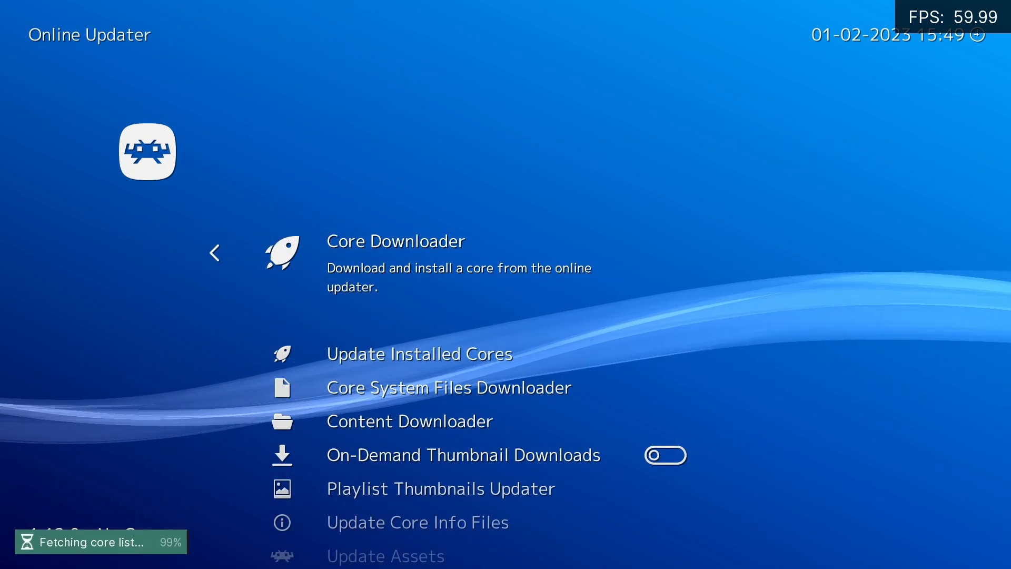
click(394, 241)
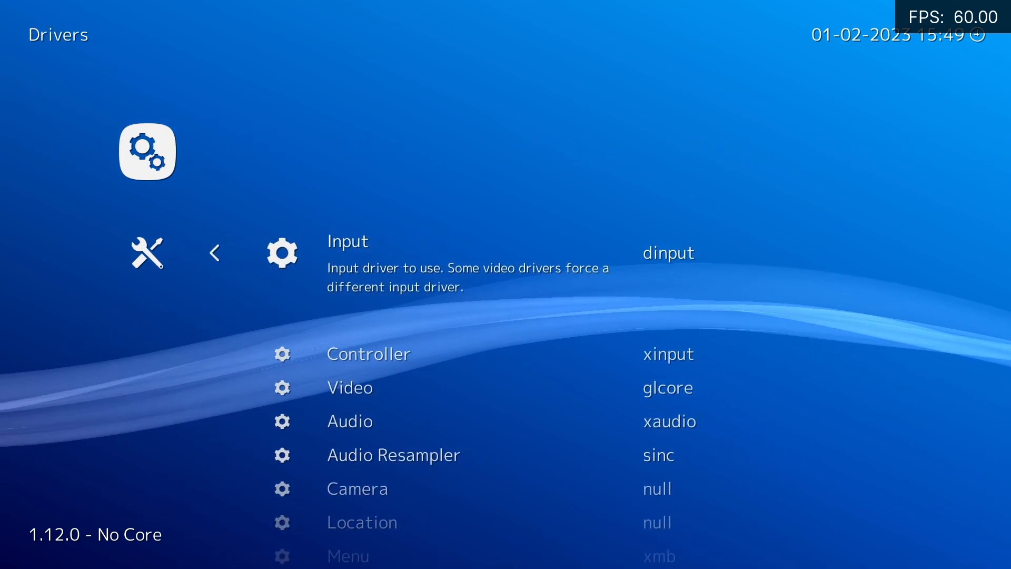
- Open the Video driver list under Settings > Drivers, where glcore is active
key(Down)
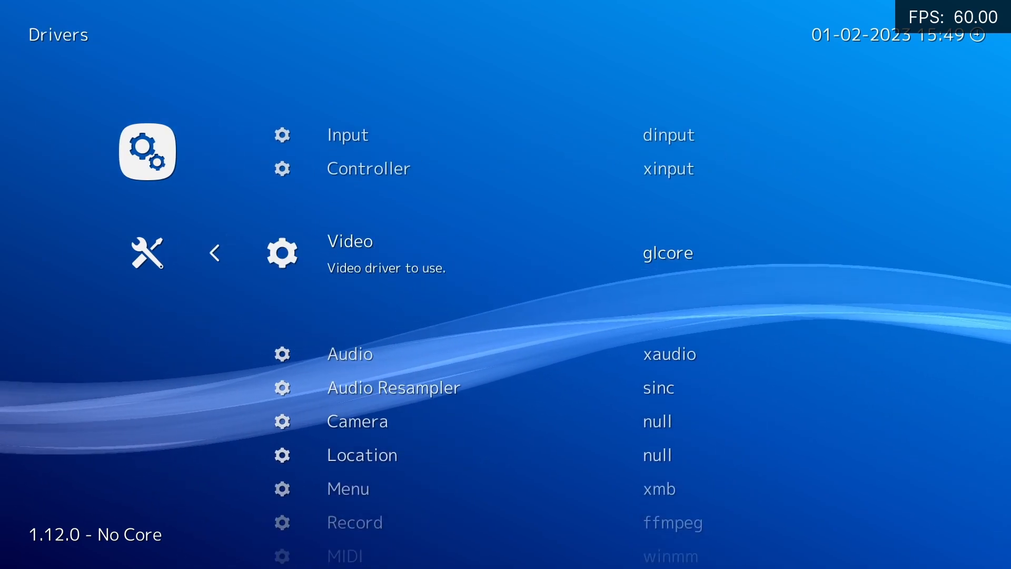
click(349, 252)
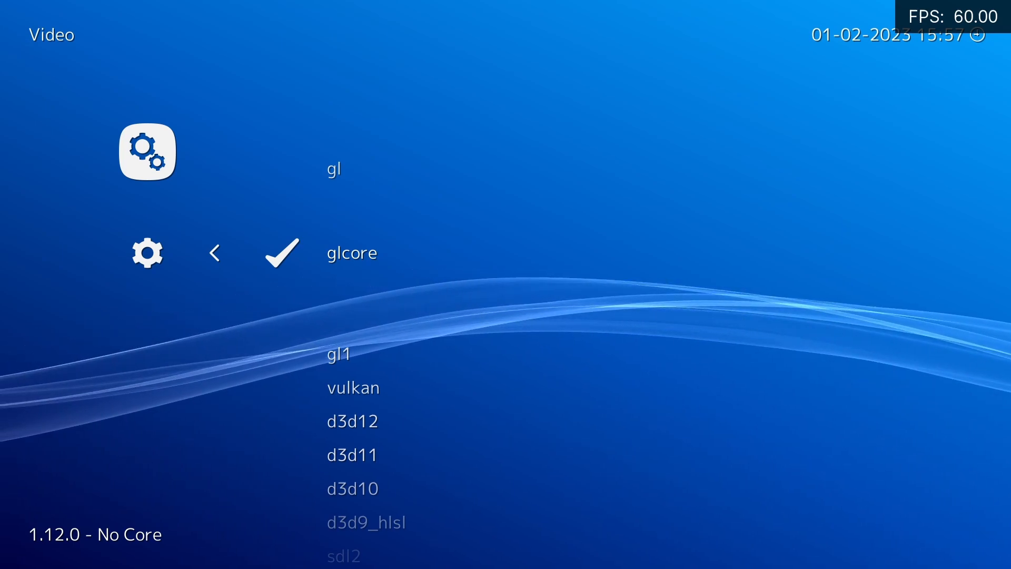
scroll(down, 3)
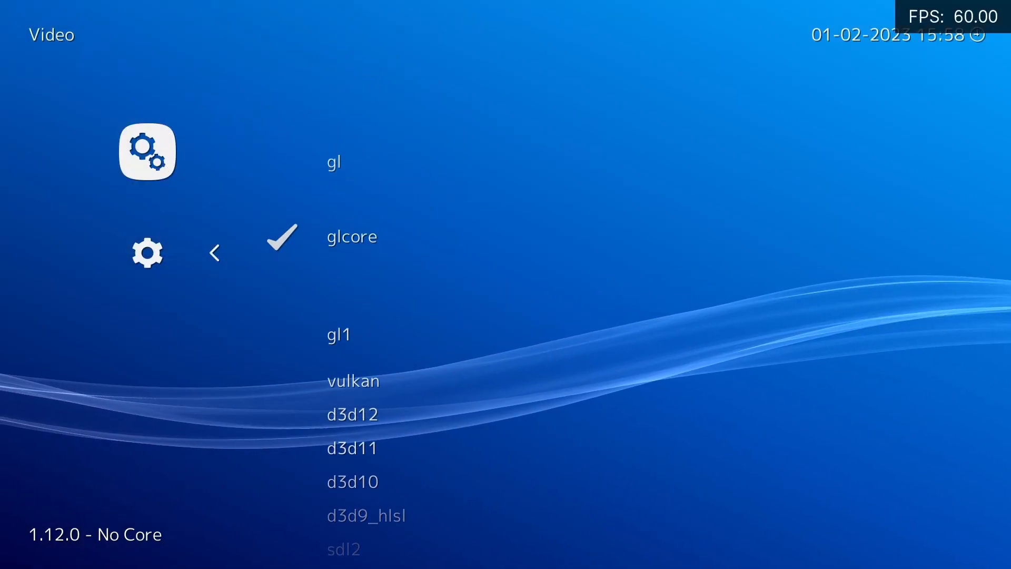
scroll(down, 3)
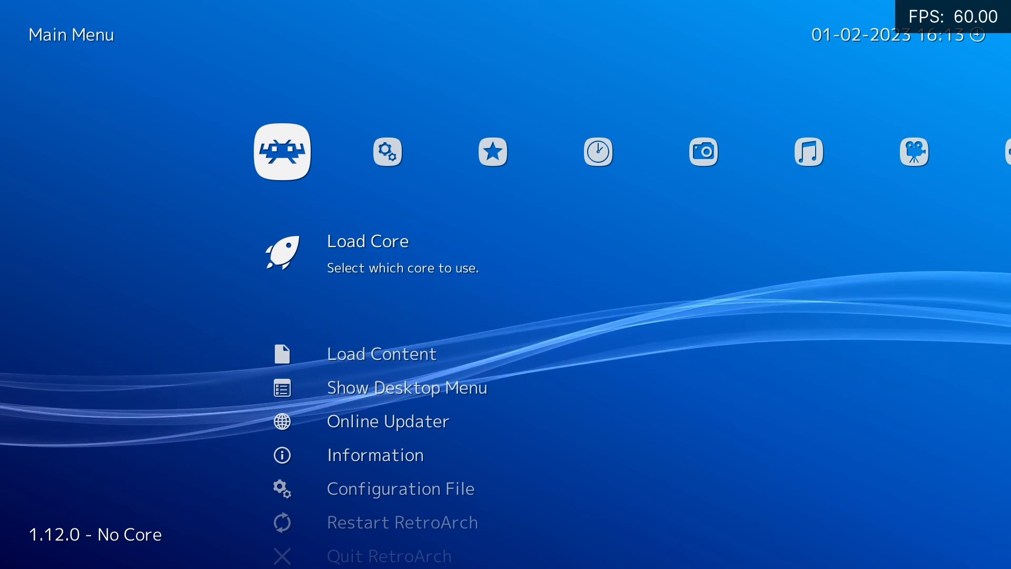
- Use Load Content to browse into H:\LaunchBox\Games toward the Sega Naomi 2 games
click(381, 354)
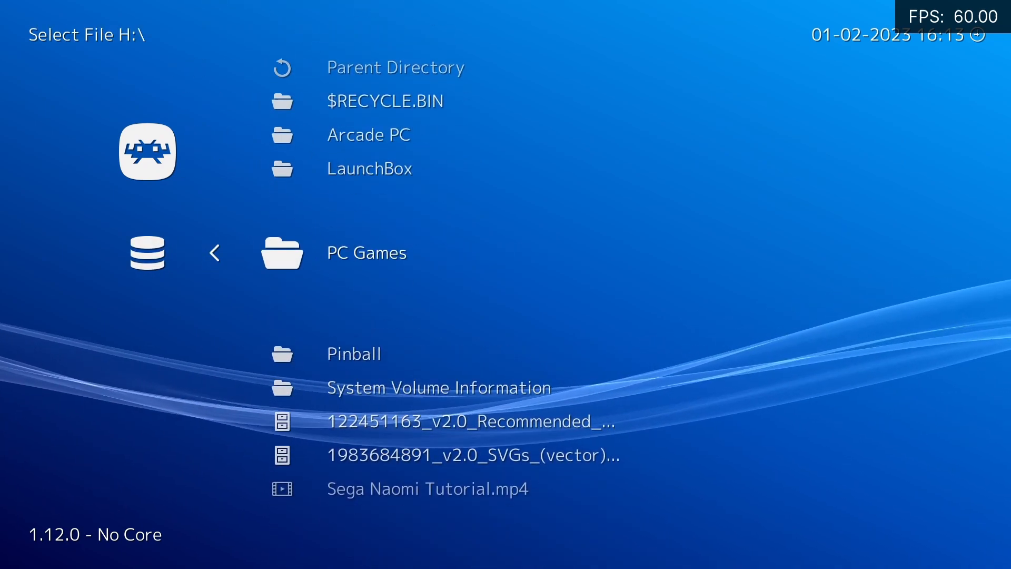
double_click(369, 169)
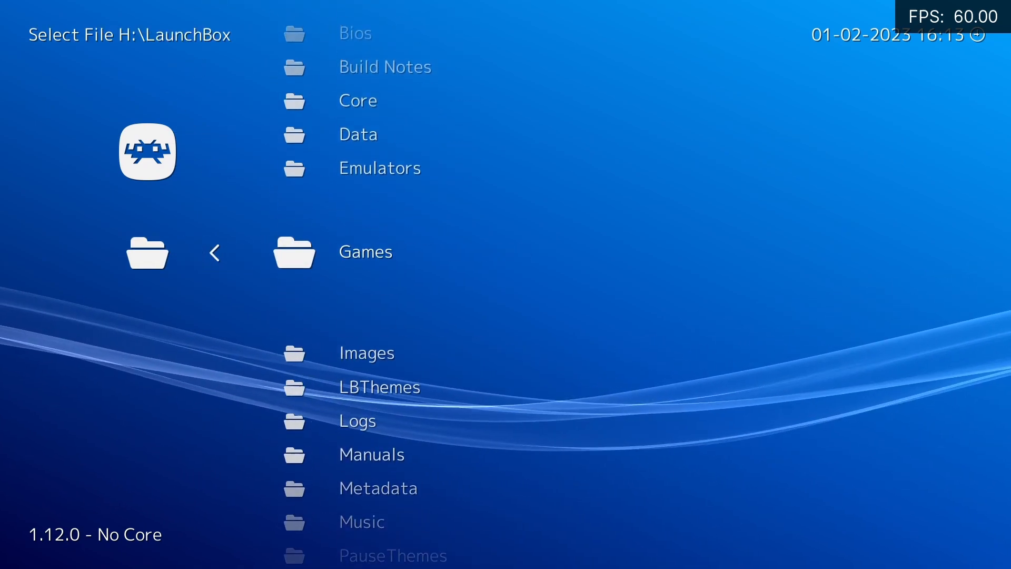
double_click(365, 252)
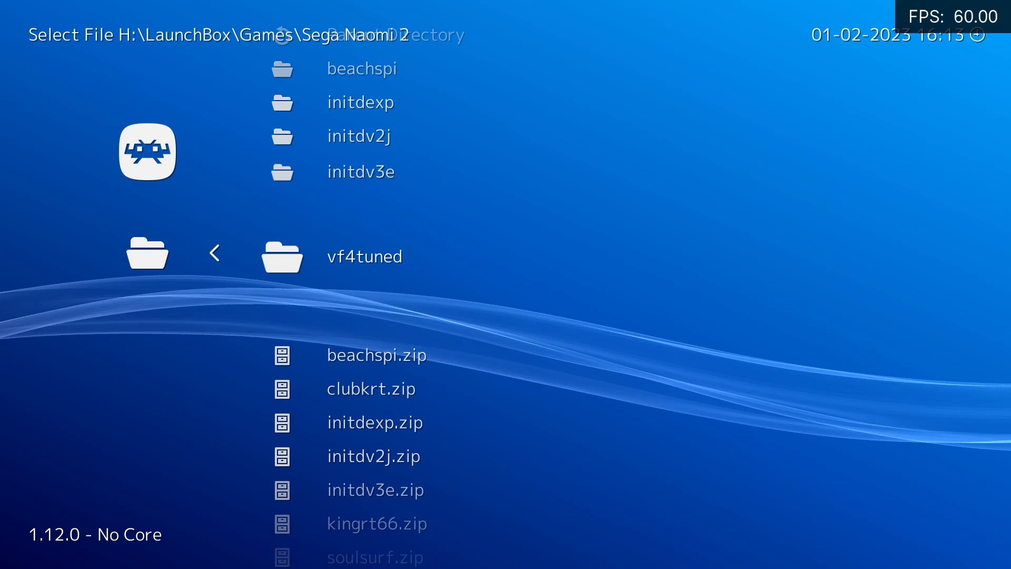
scroll(down, 3)
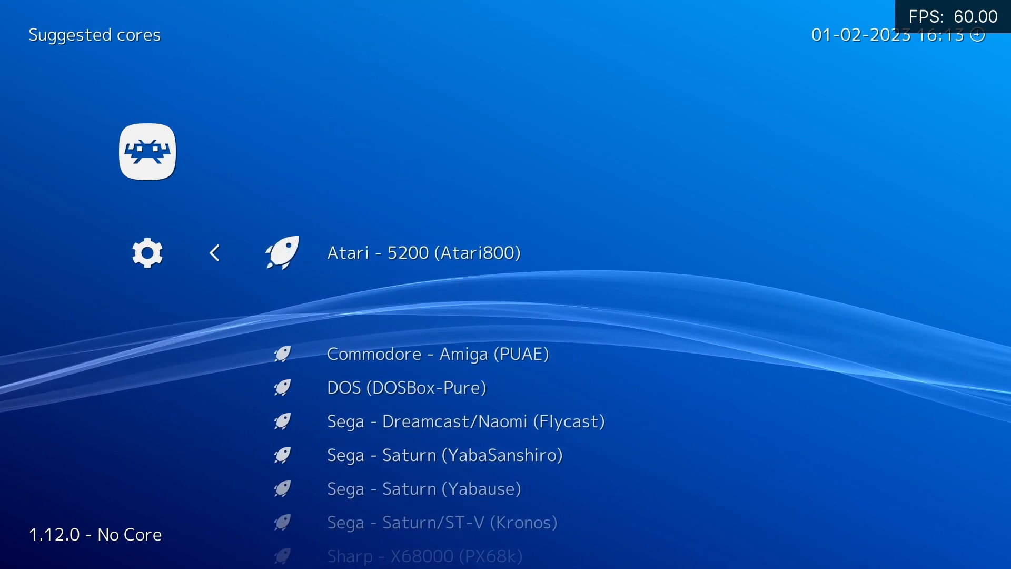
scroll(down, 3)
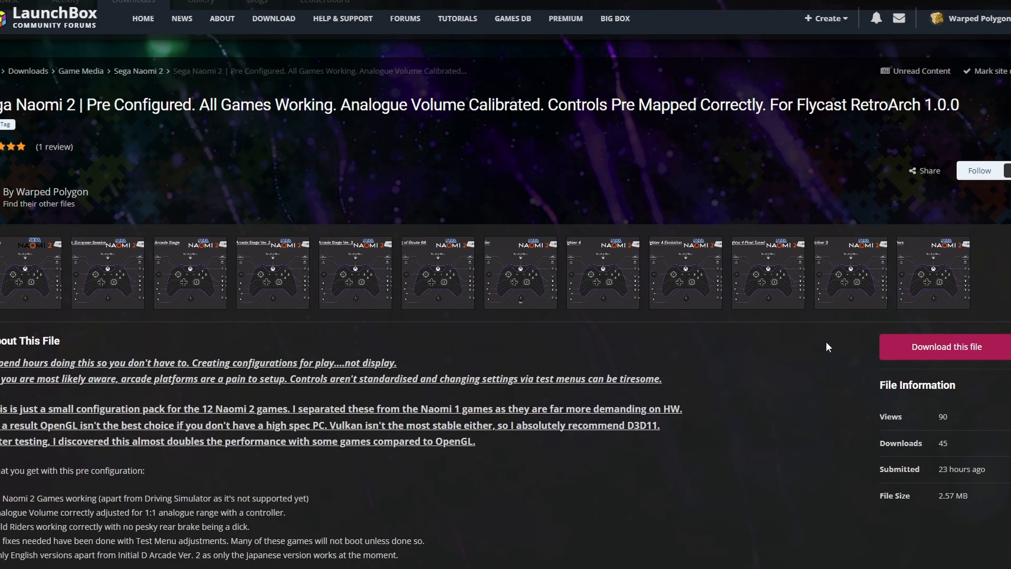
- Download the NVMEM Files and Controller Remap zips from the Naomi 2 forum pack
click(946, 347)
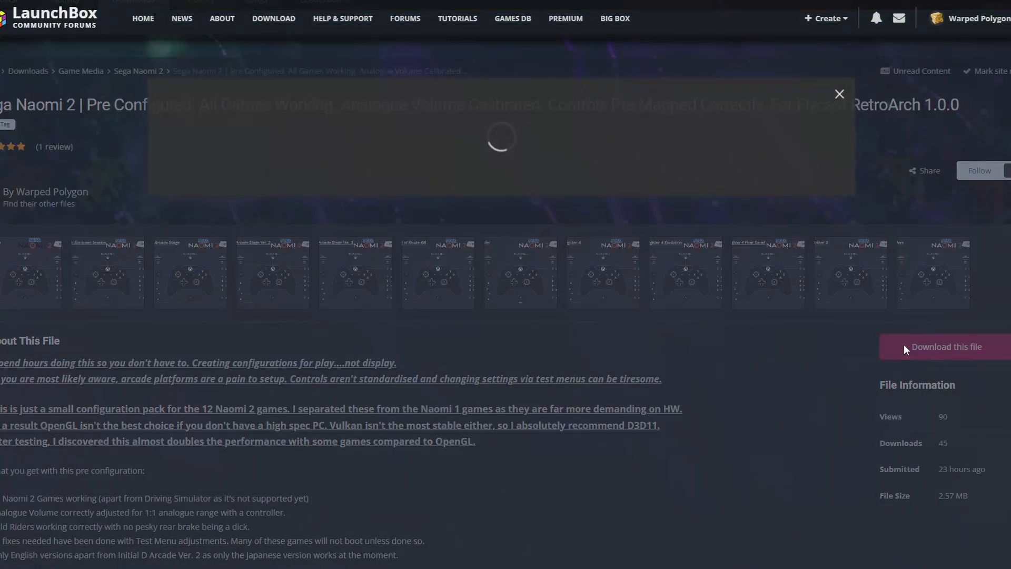
click(946, 346)
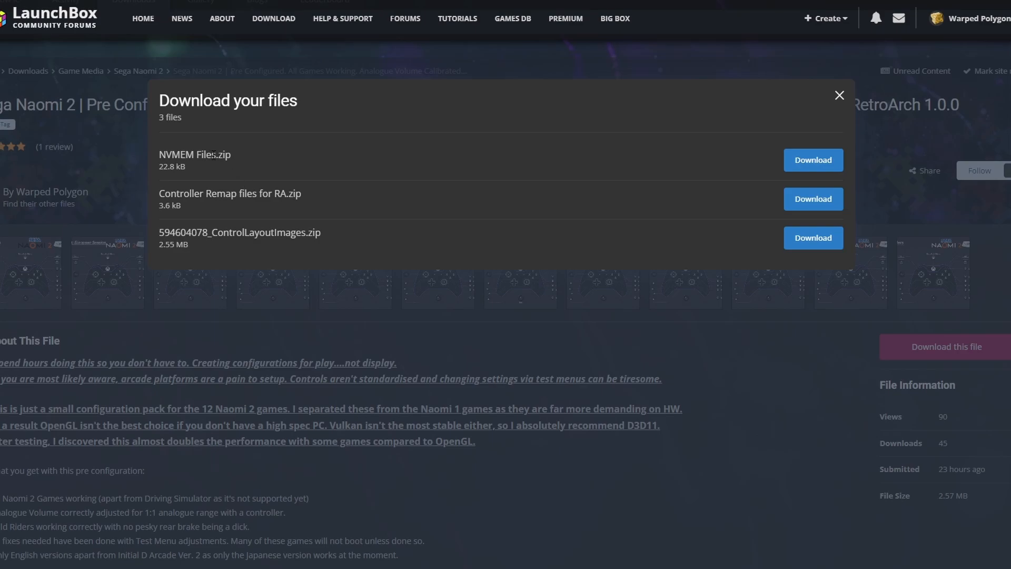
mouse_move(298, 206)
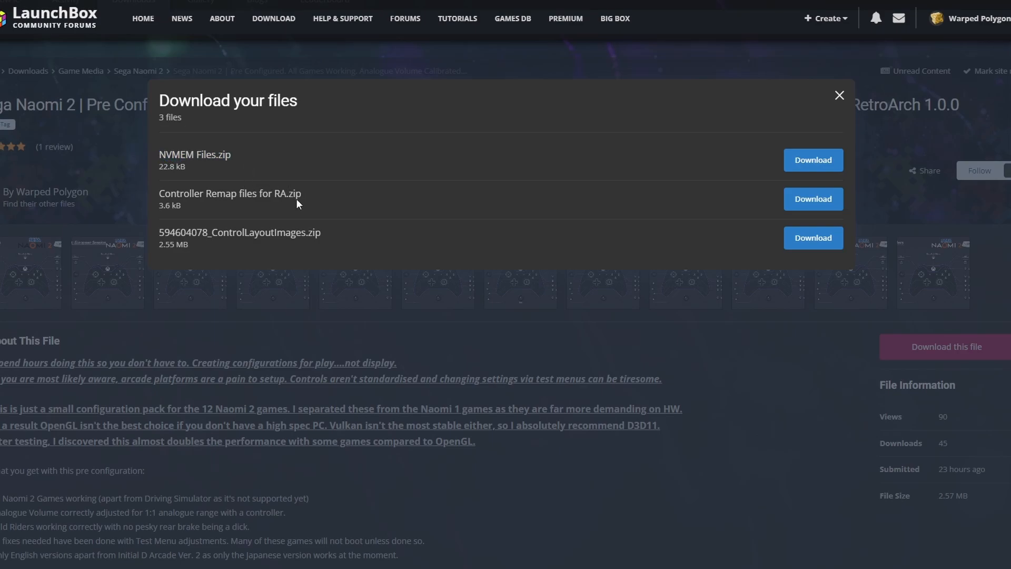
mouse_move(354, 252)
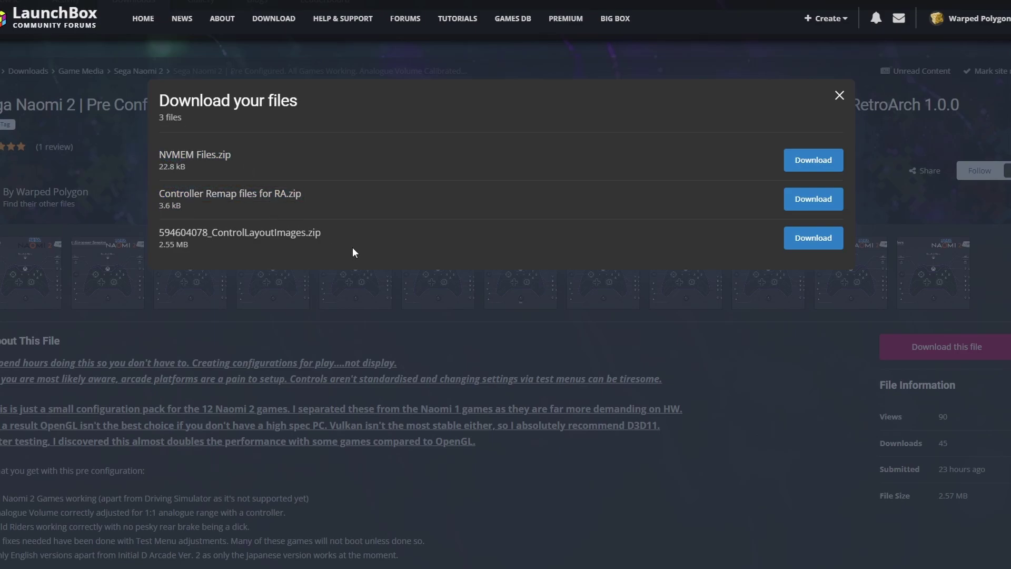
double_click(240, 232)
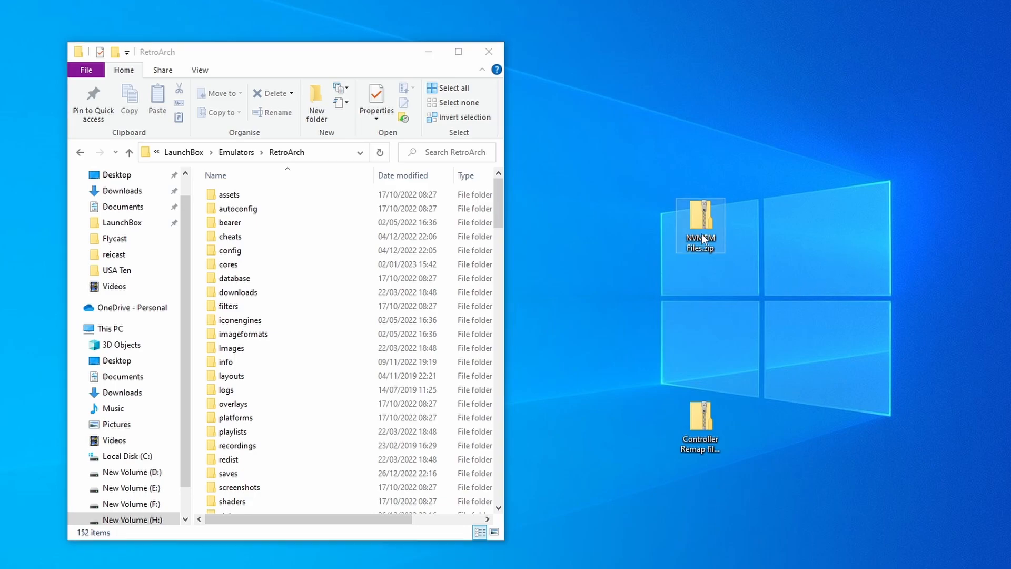
mouse_move(691, 224)
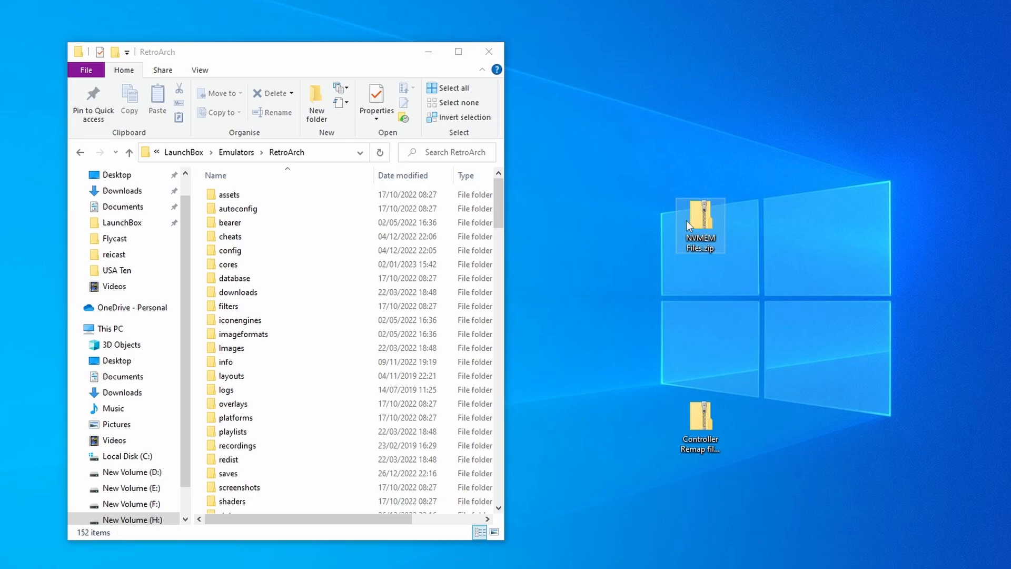
- Copy NVMEM Files.zip contents into saves\Sega Naomi 2\reicast, replacing existing files
double_click(703, 222)
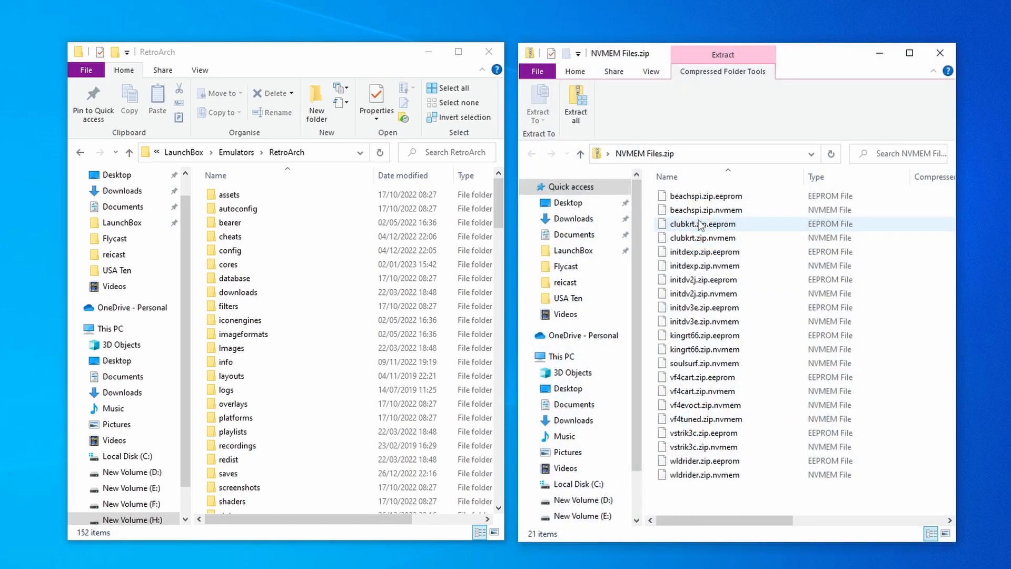
click(232, 347)
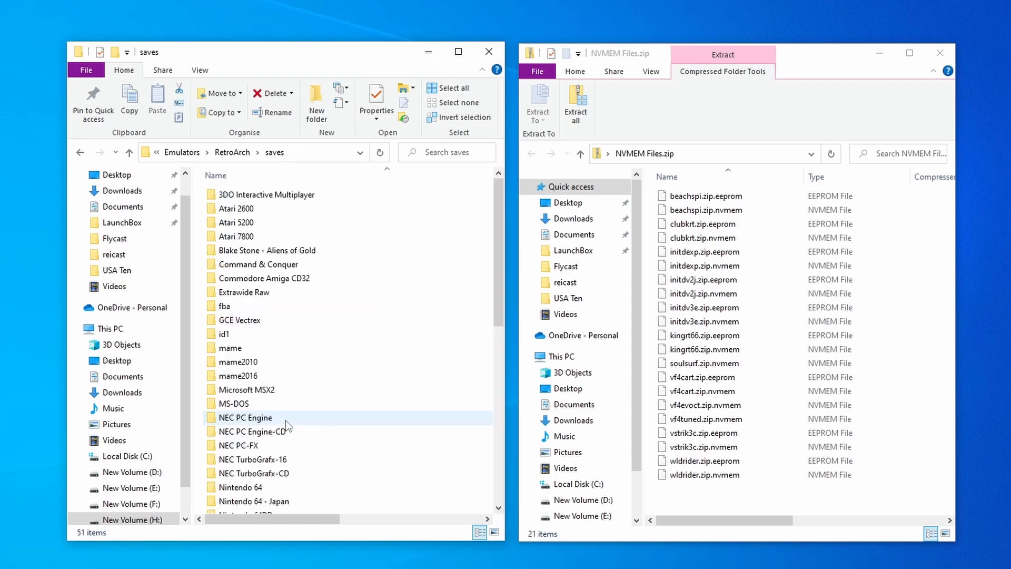
mouse_move(302, 422)
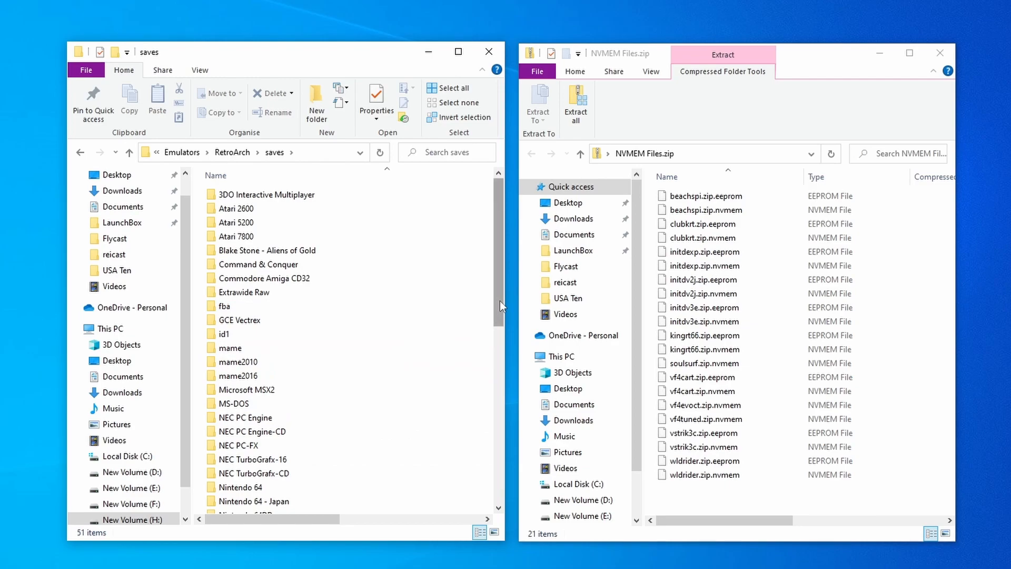
scroll(down, 3)
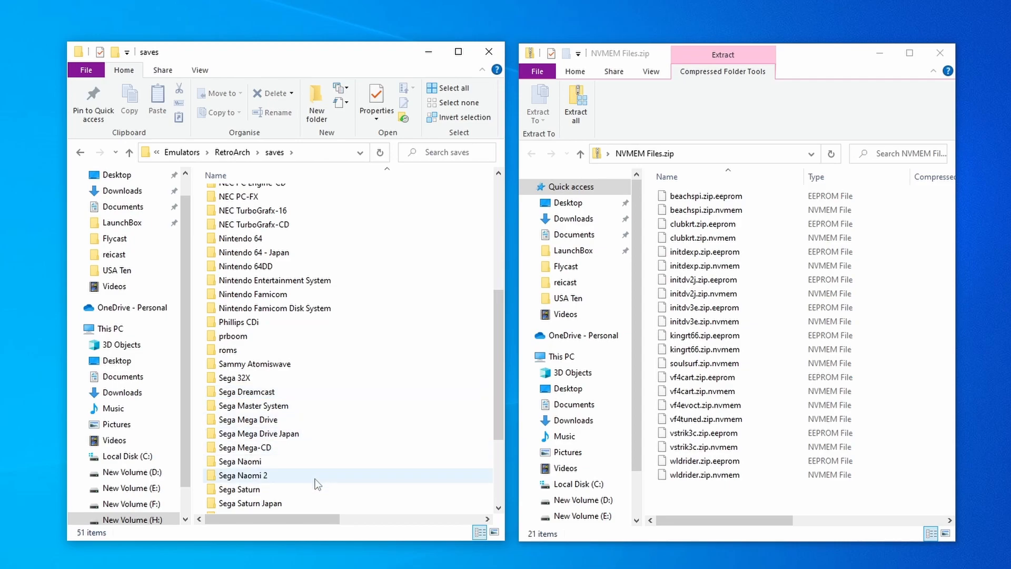
double_click(243, 475)
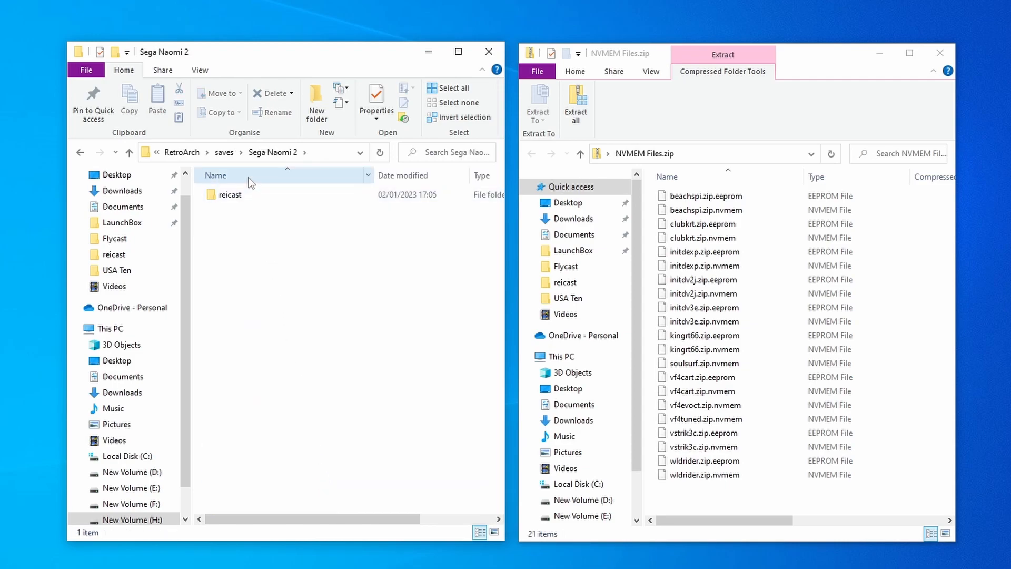
double_click(230, 194)
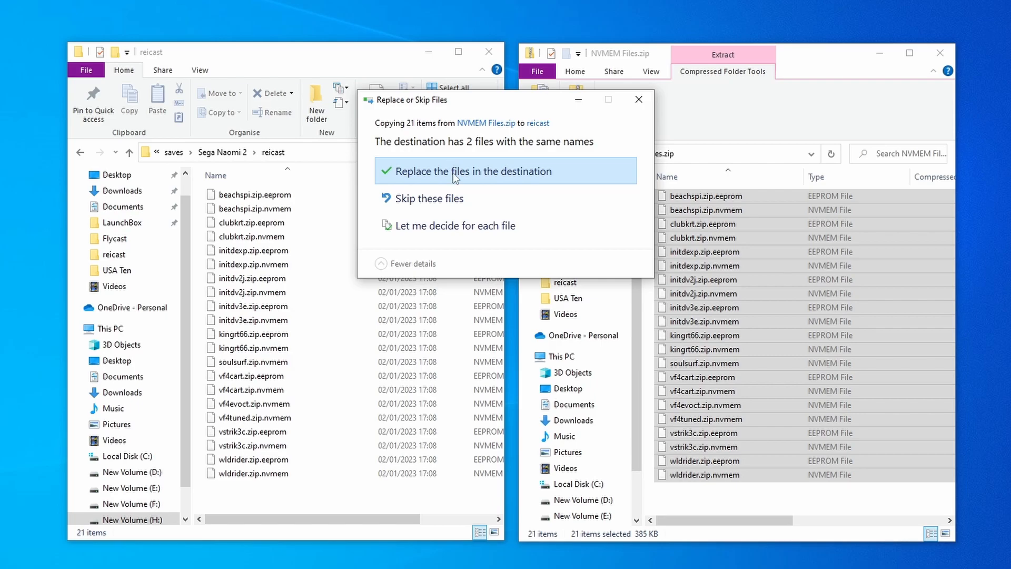
click(454, 171)
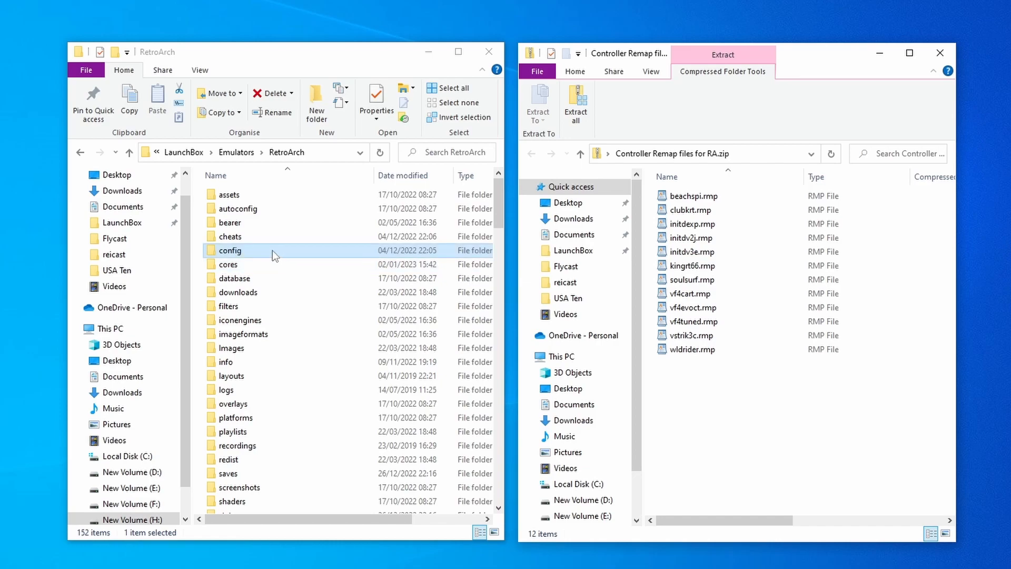
- Open RetroArch's config folder, then start LaunchBox's Import ROM Files wizard
double_click(230, 250)
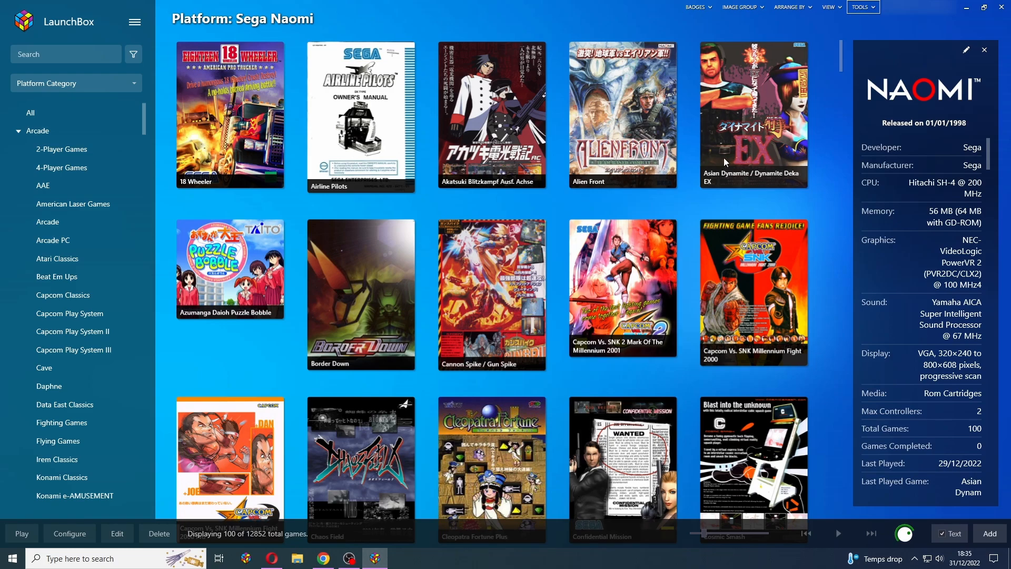
click(860, 7)
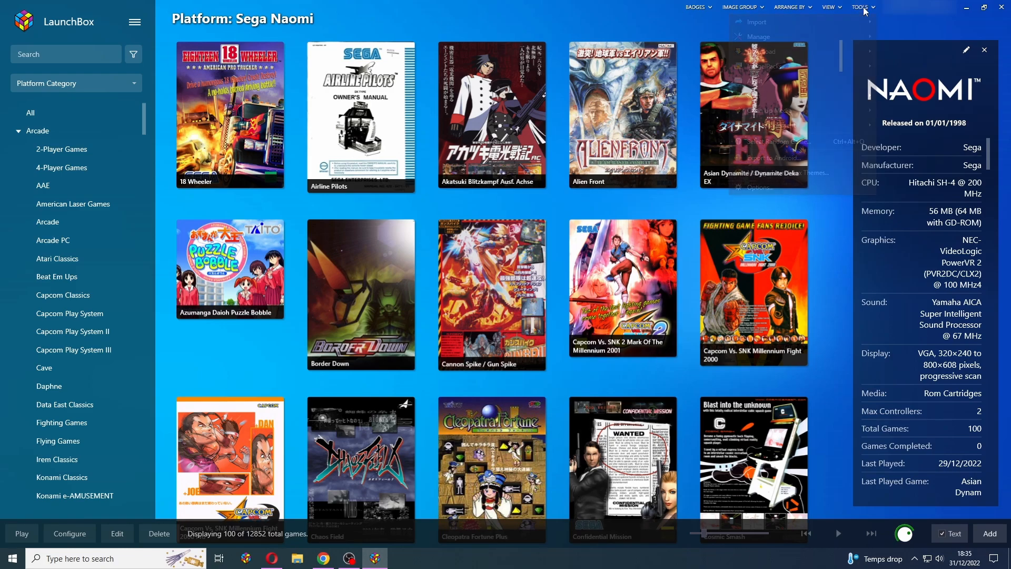
click(755, 22)
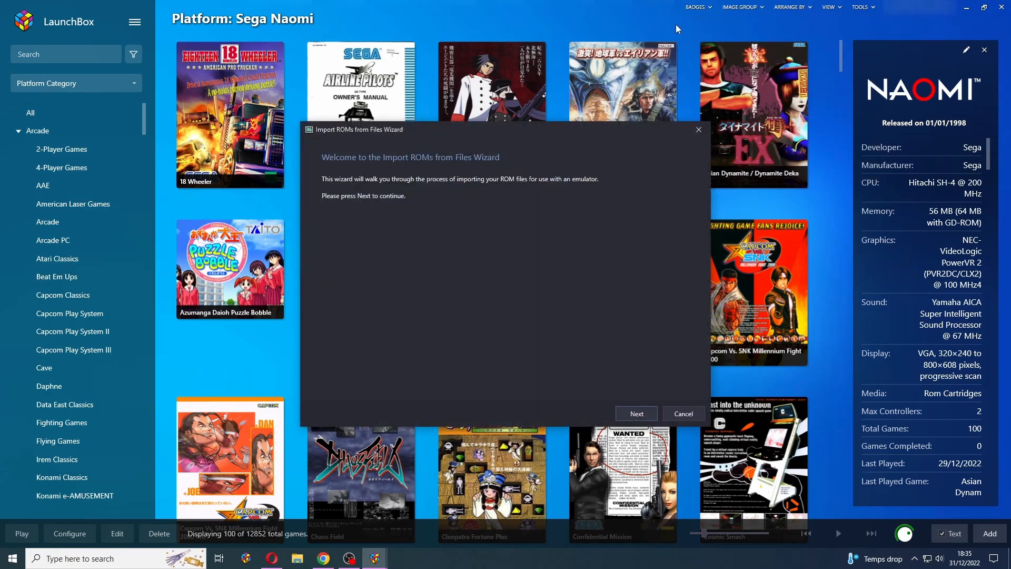
- Add beachspi.zip through wldrider.zip from Games\Sega Naomi 2 to the import
click(636, 413)
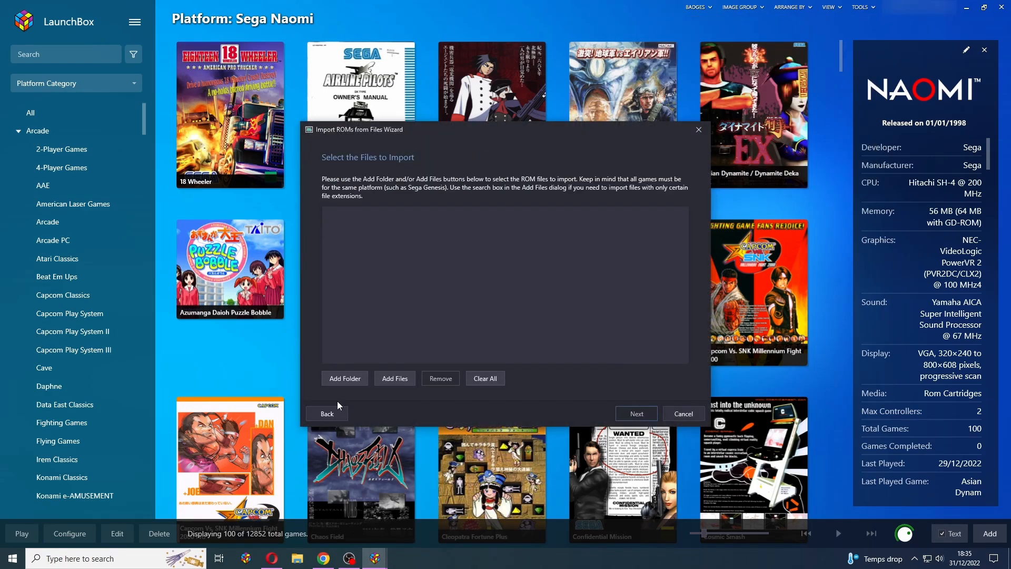
click(395, 378)
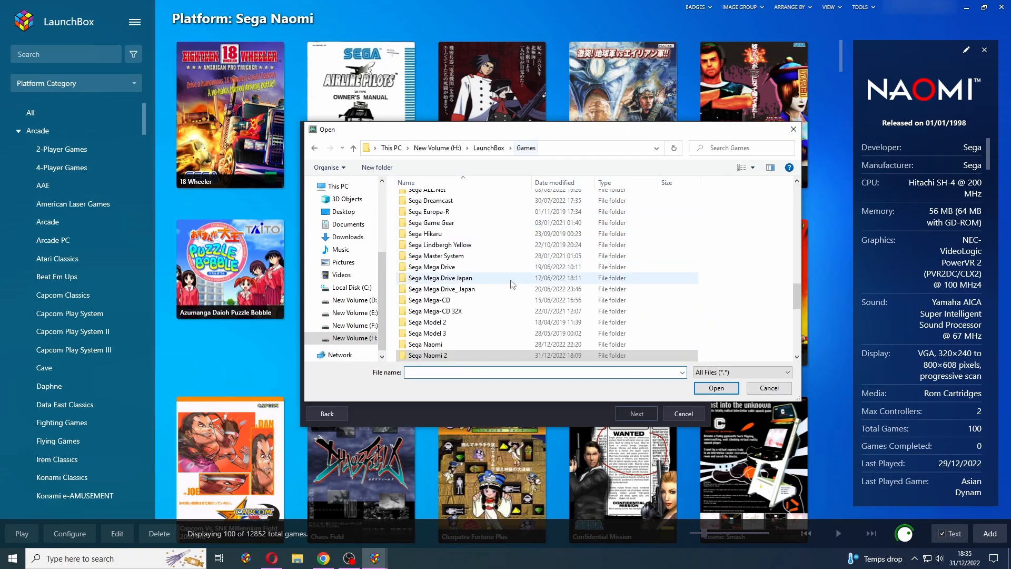
double_click(429, 355)
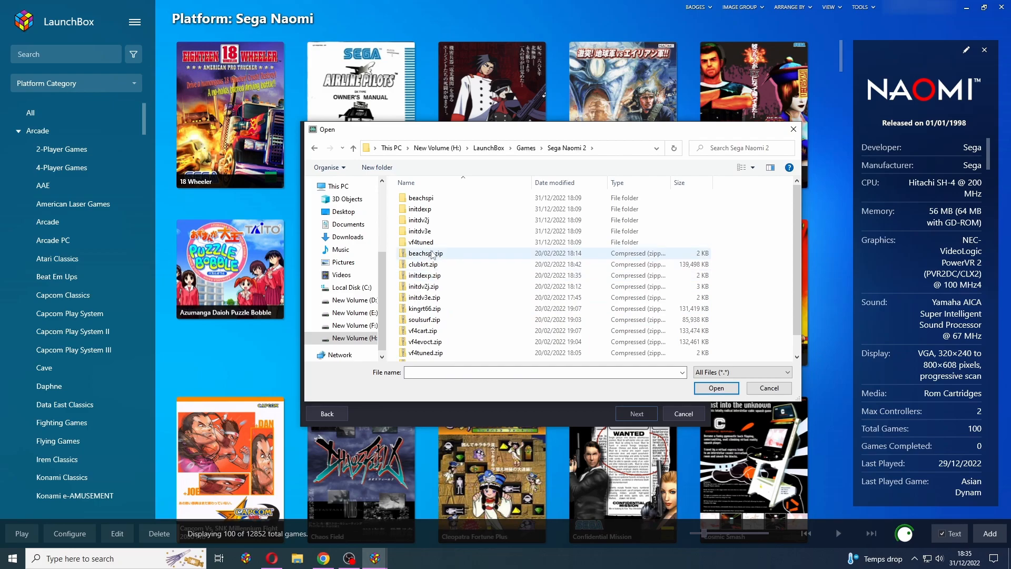
click(426, 253)
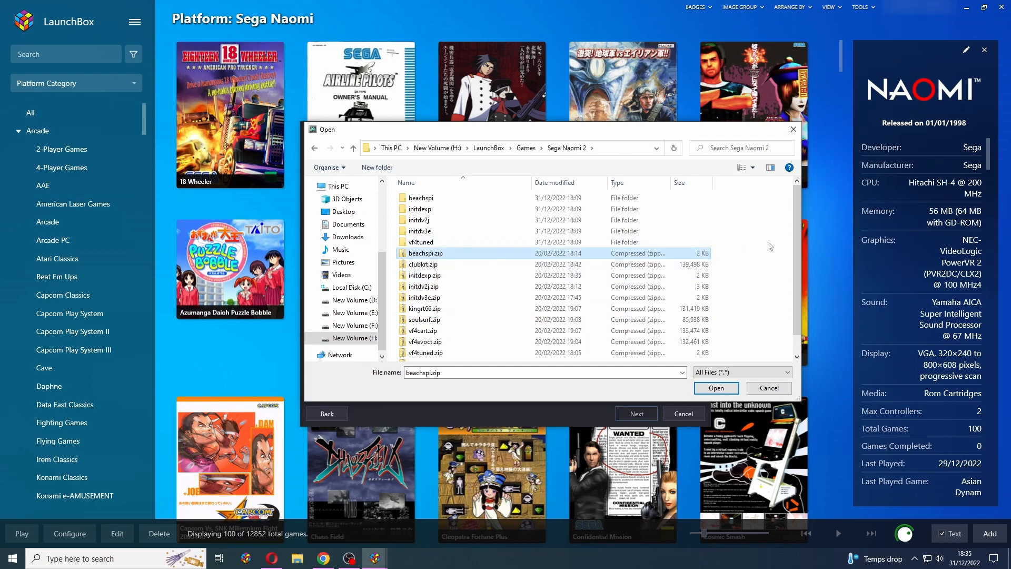
scroll(down, 3)
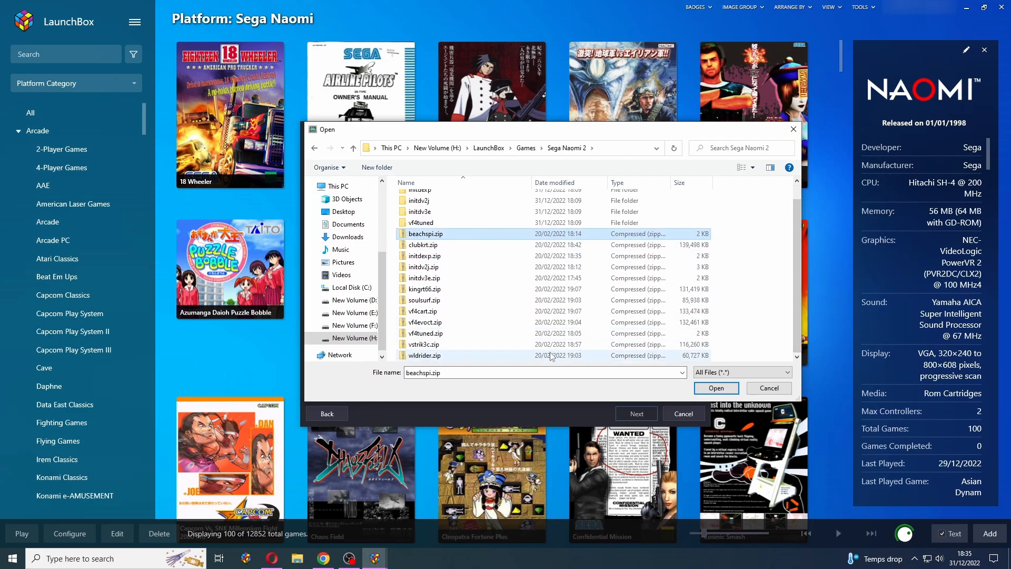
click(424, 355)
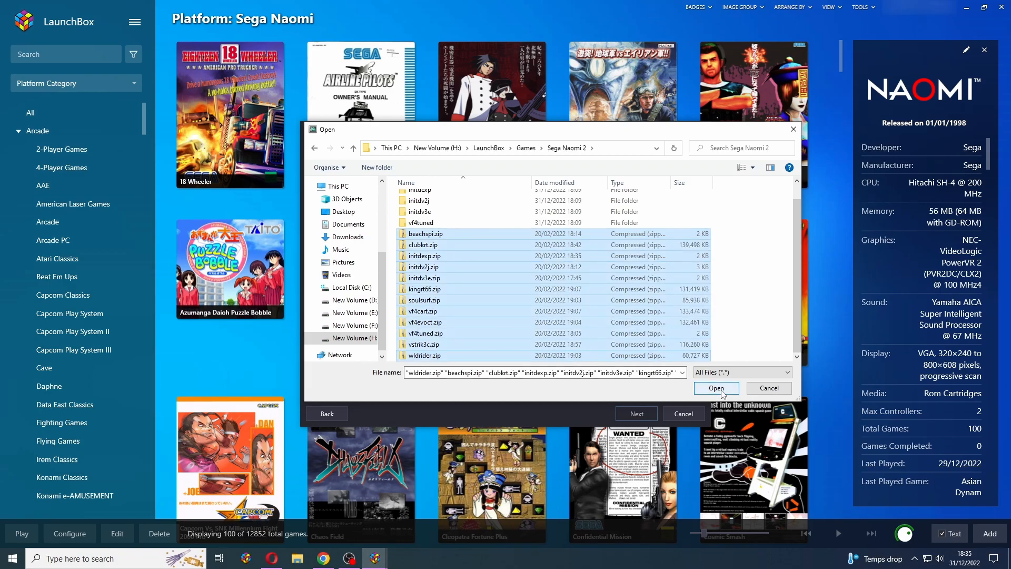
click(717, 387)
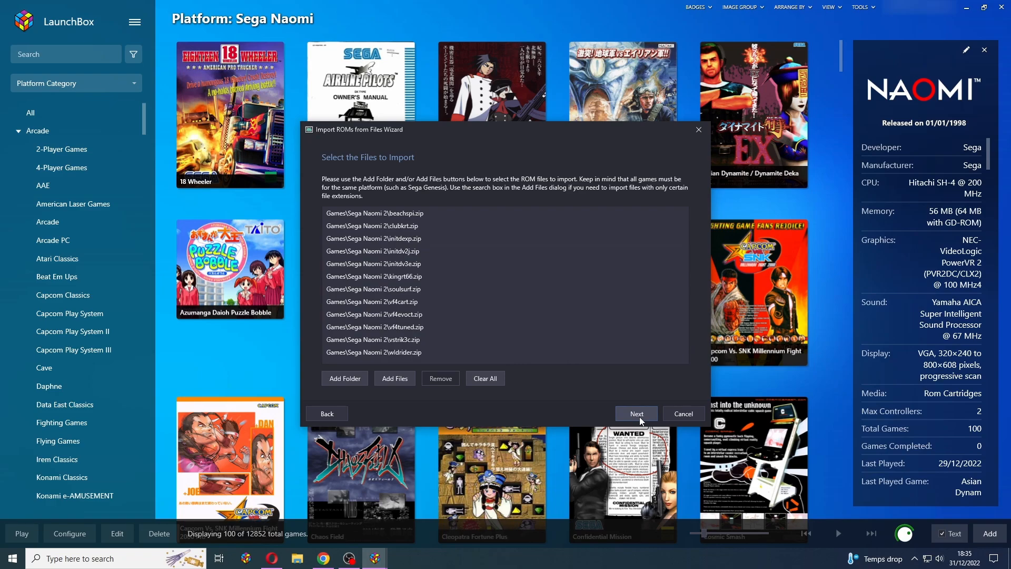
- Choose Sega Naomi 2 as the import platform
click(637, 413)
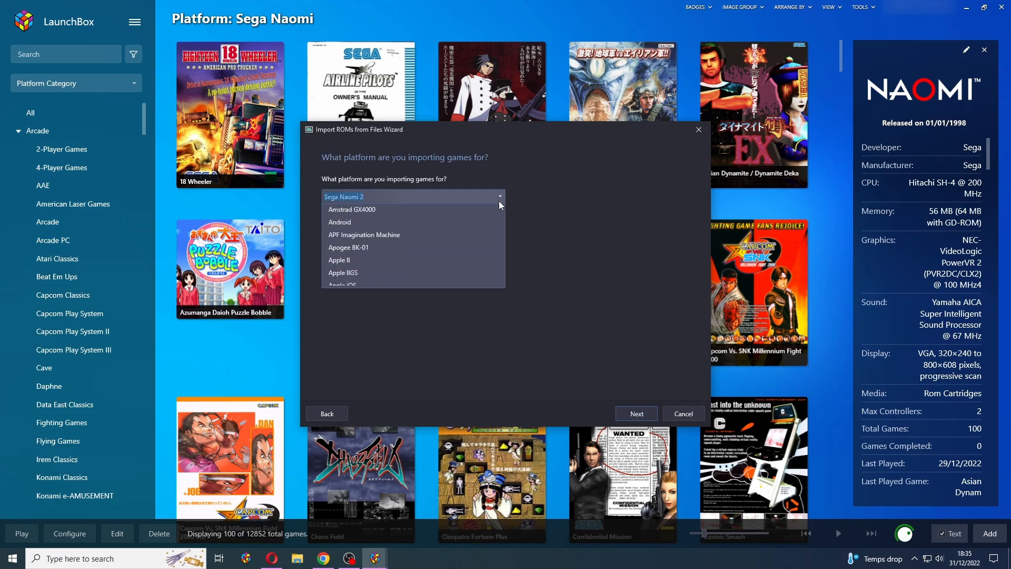
scroll(down, 3)
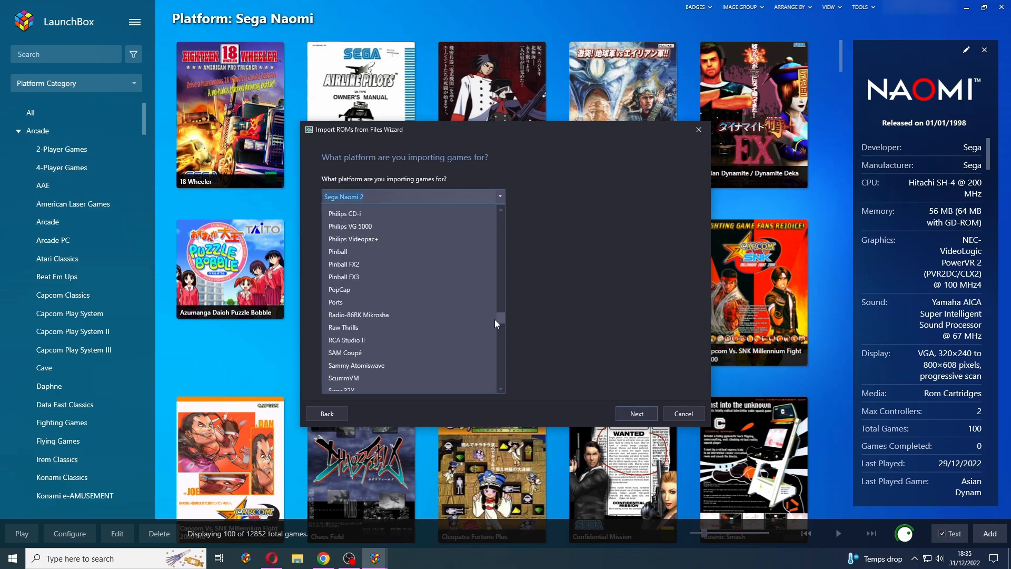
scroll(down, 3)
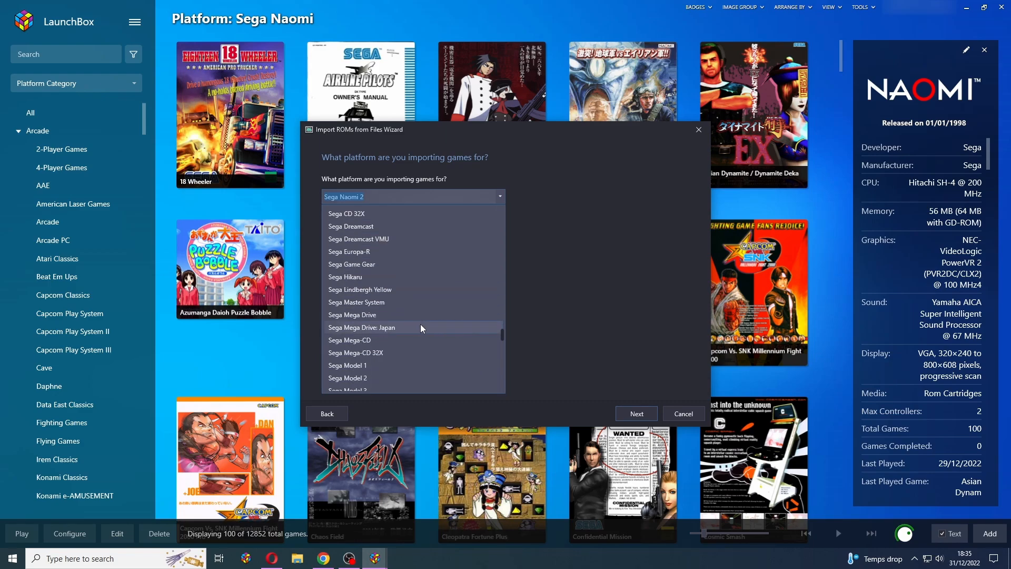
scroll(down, 3)
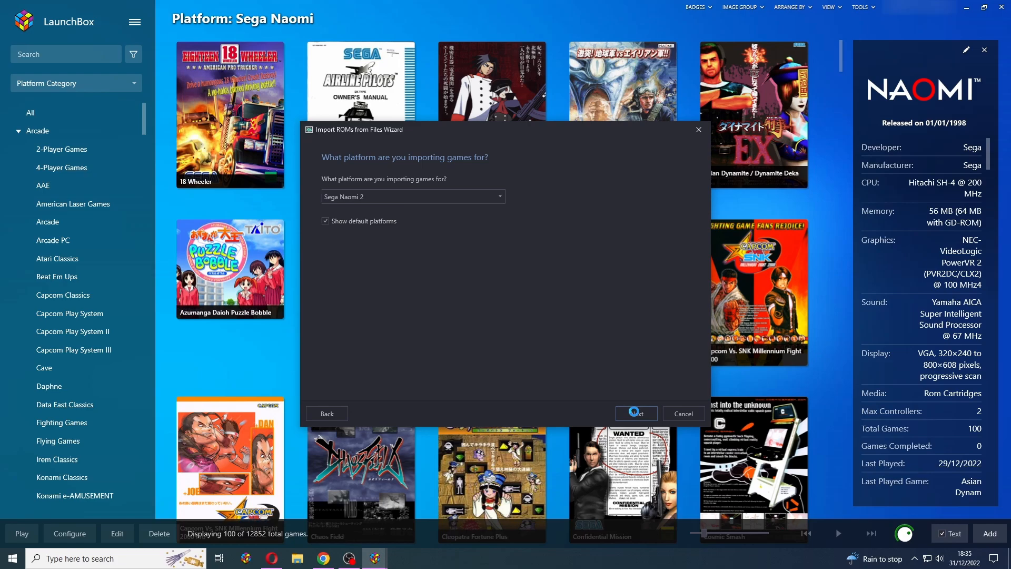
click(636, 413)
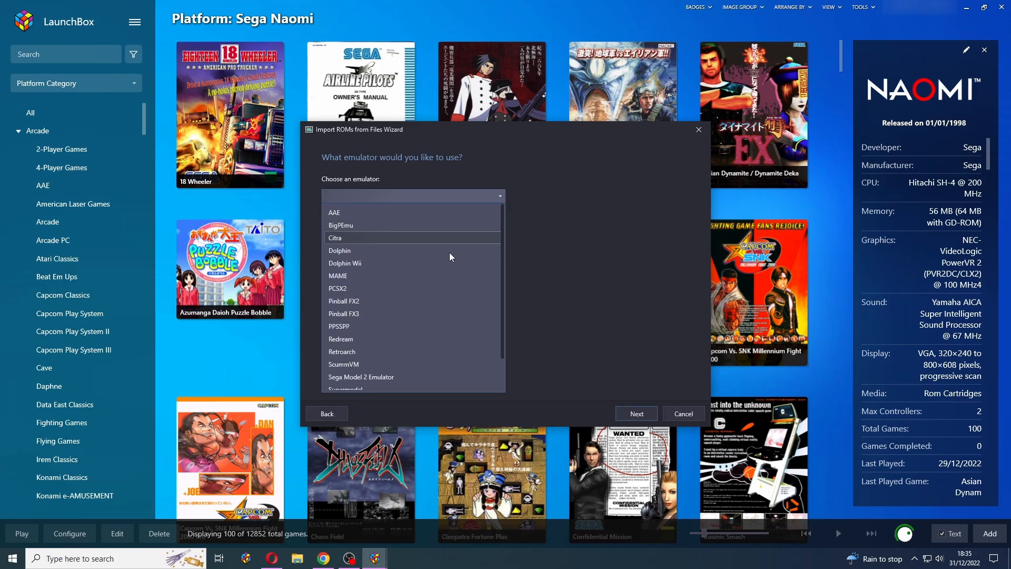
- Set RetroArch with the flycast_libretro core as the emulator
click(342, 351)
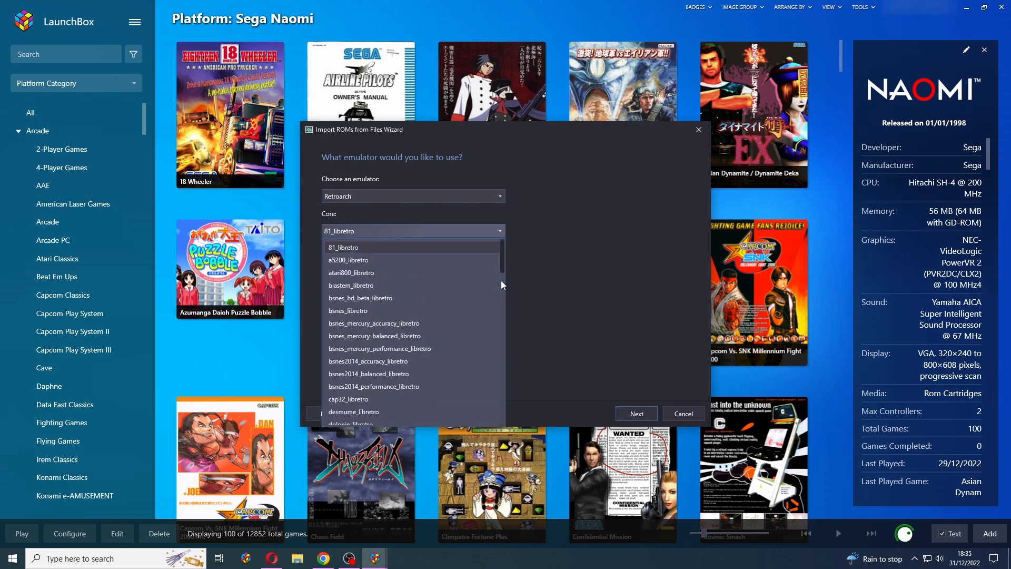
scroll(down, 3)
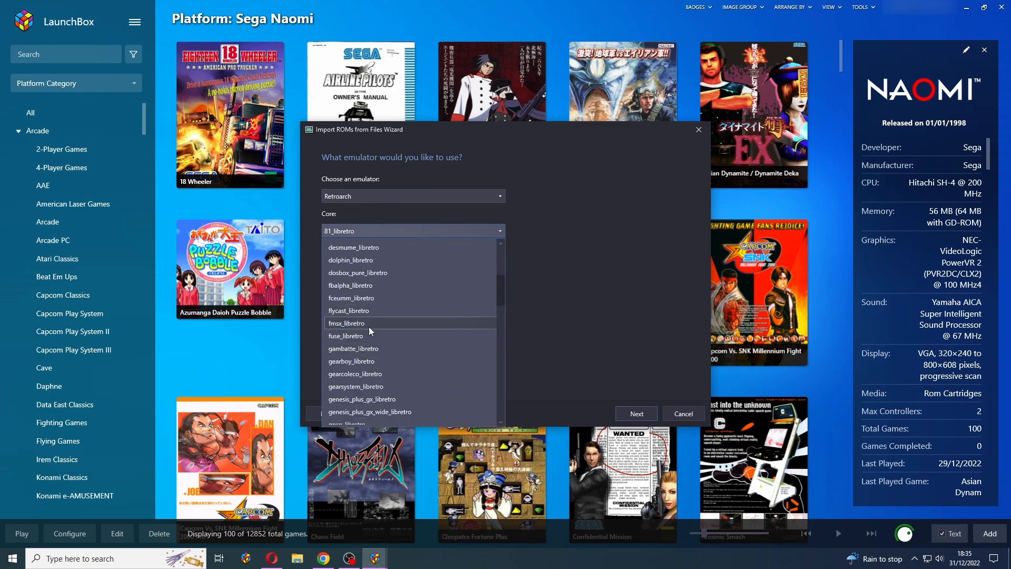
click(349, 310)
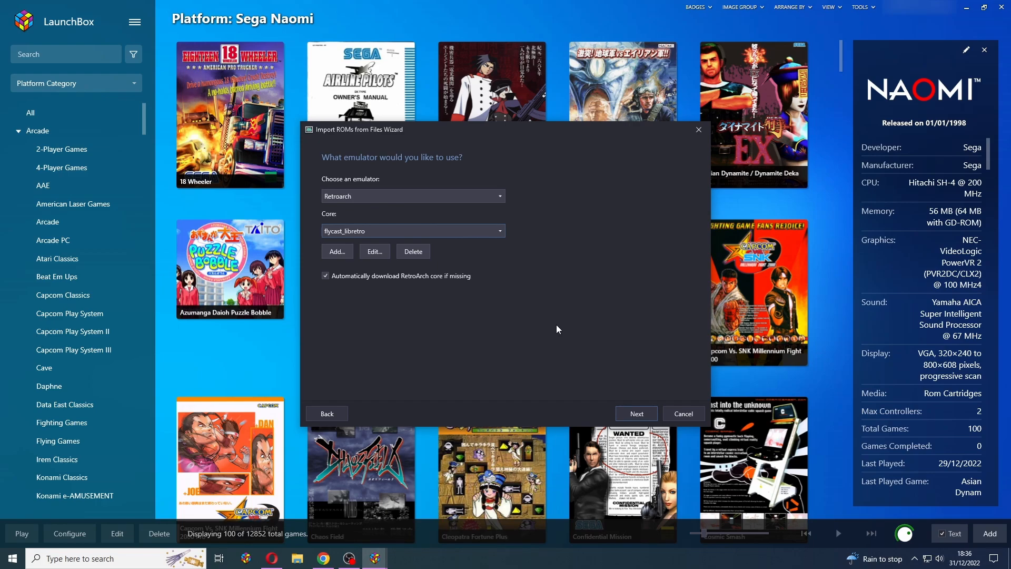
click(636, 413)
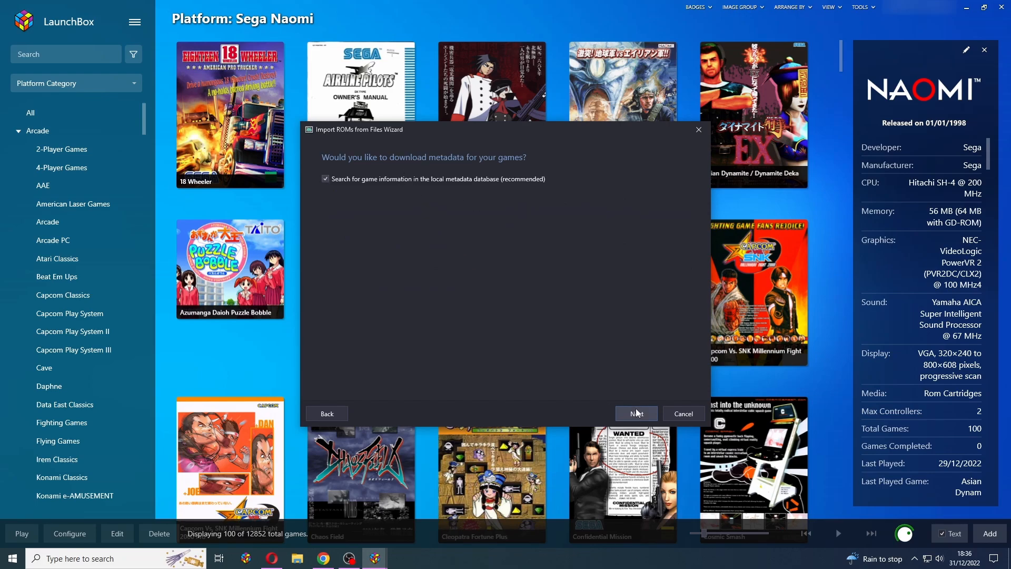
- Skip image and EmuMovies downloads and force MAME metadata for the imported games
click(636, 413)
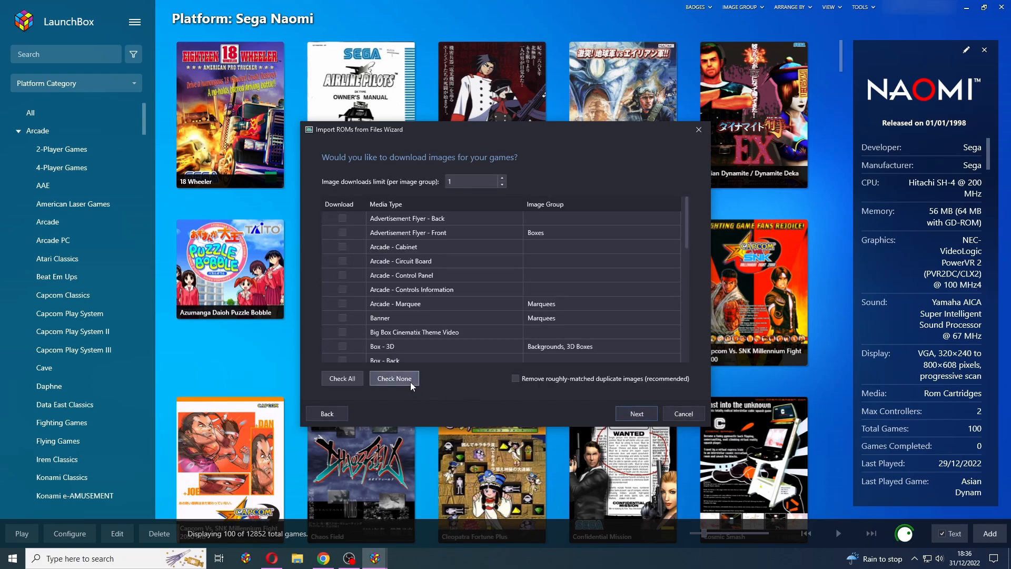
click(636, 413)
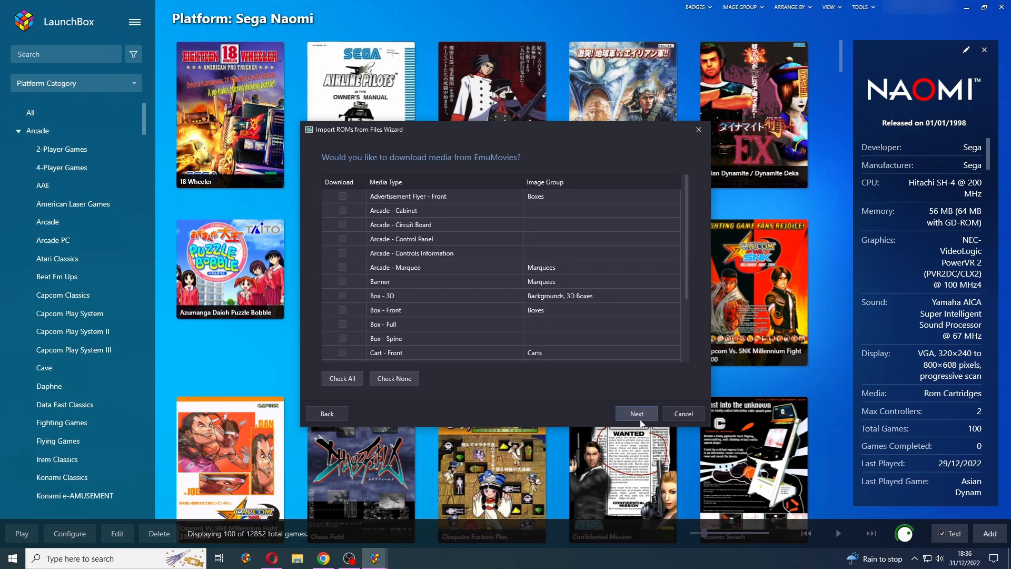
click(636, 414)
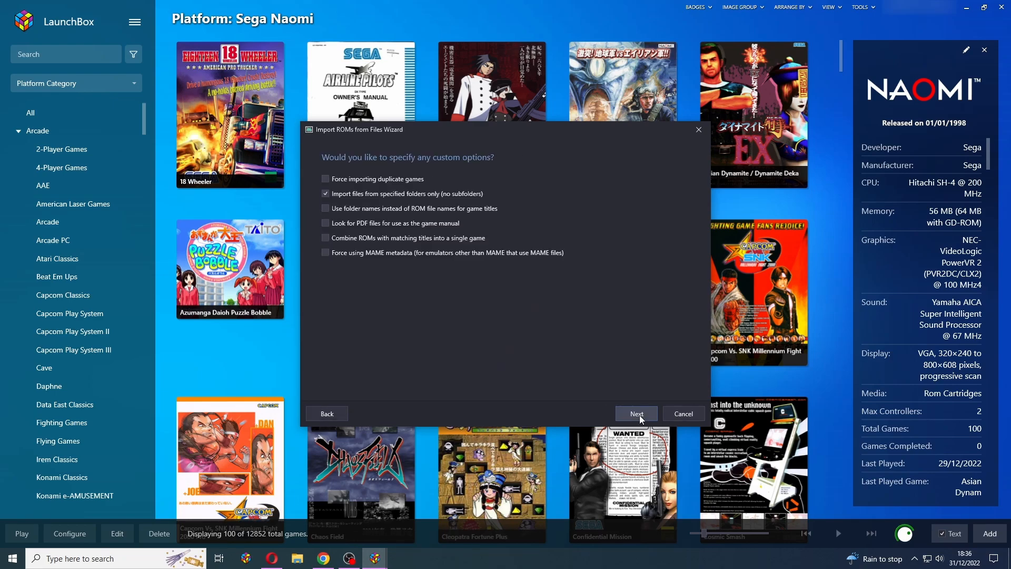
mouse_move(367, 224)
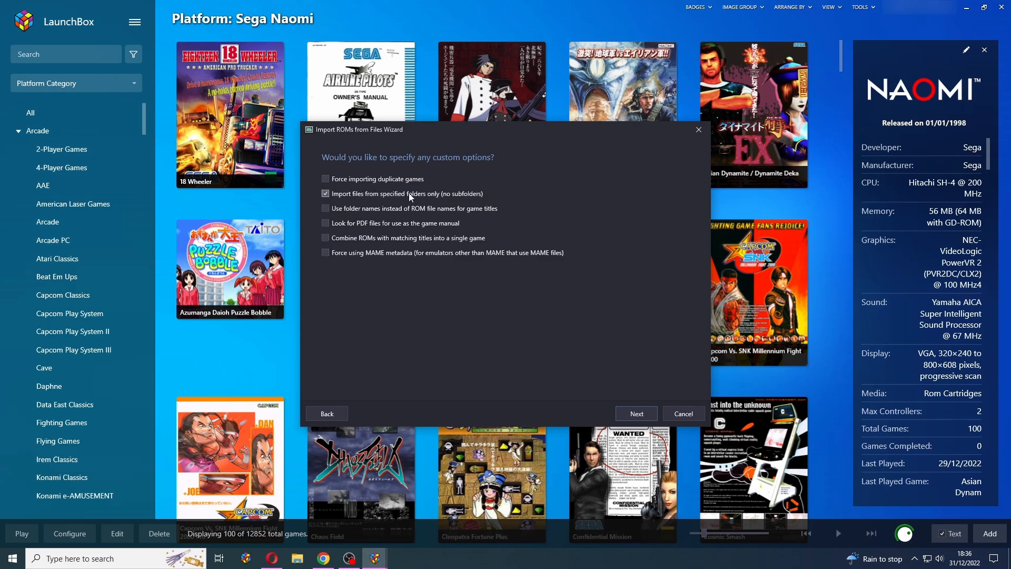
mouse_move(336, 285)
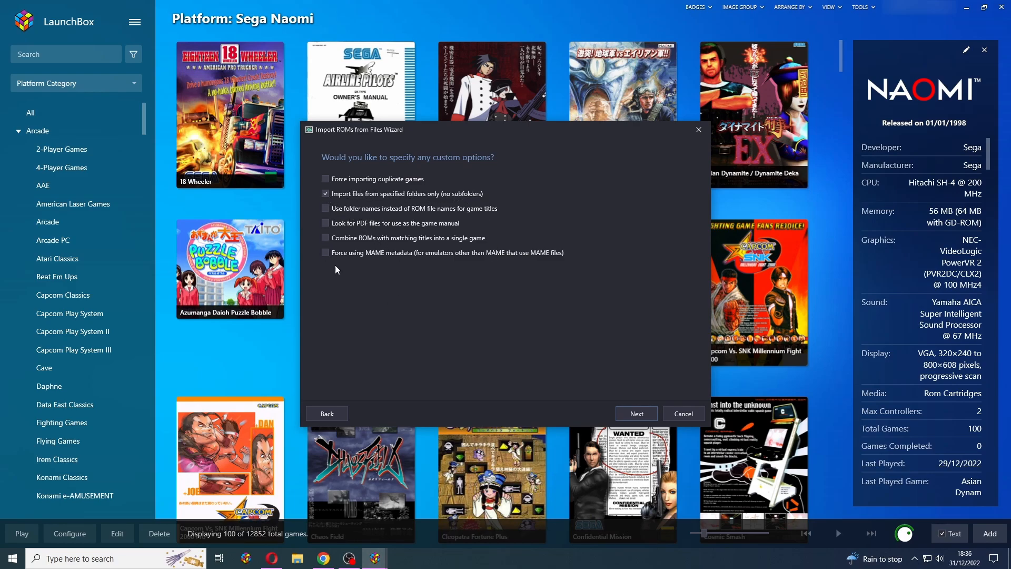
click(325, 252)
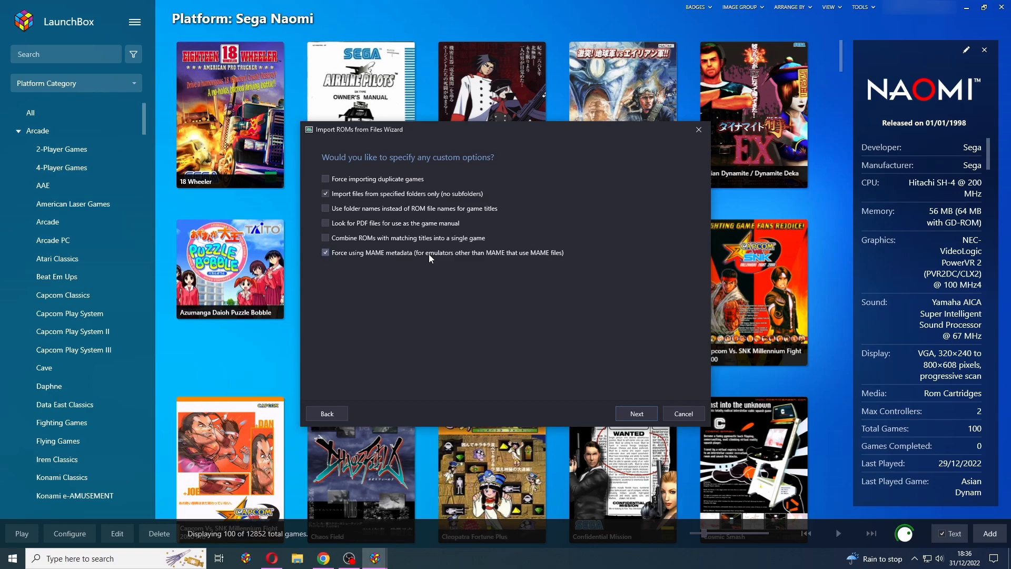
click(636, 414)
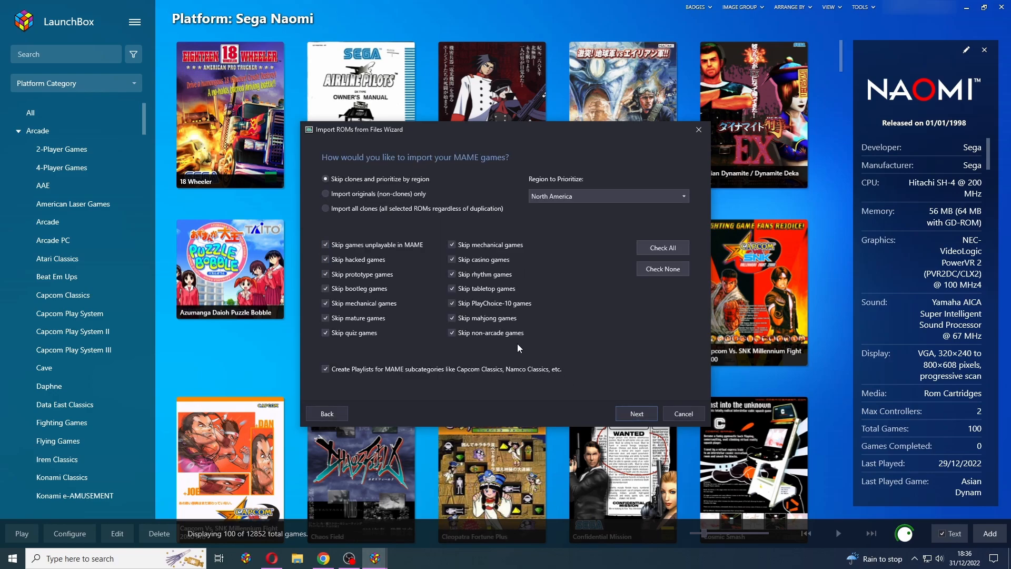
- Import the 12 Sega Naomi 2 games with all clones, no skip filters and no playlists
click(325, 209)
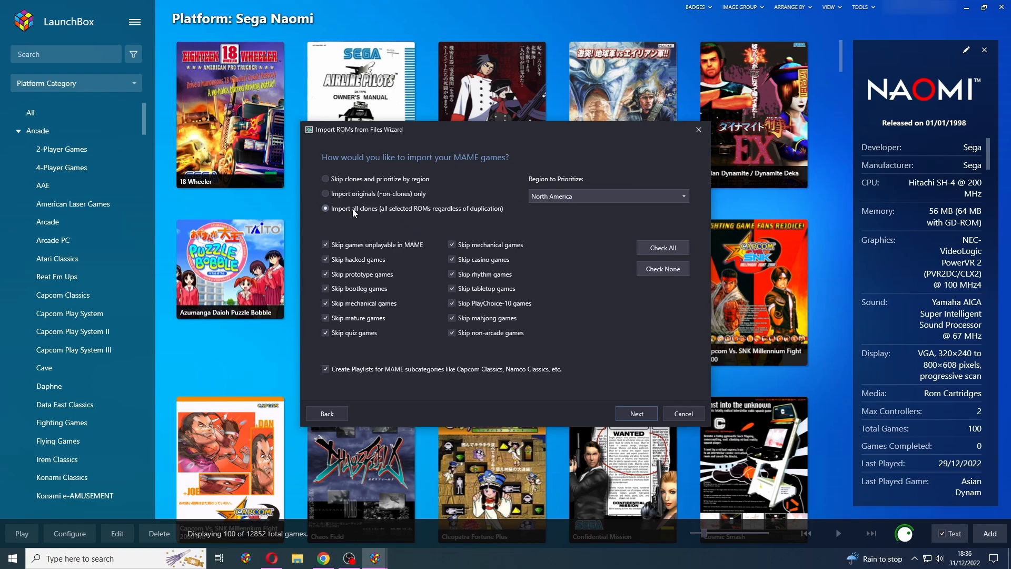
click(662, 268)
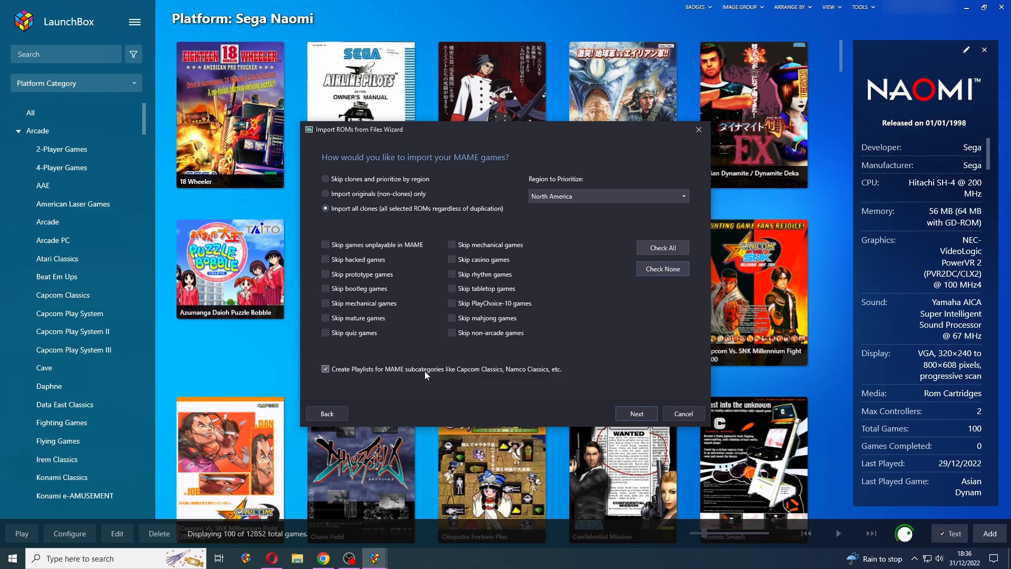
click(325, 369)
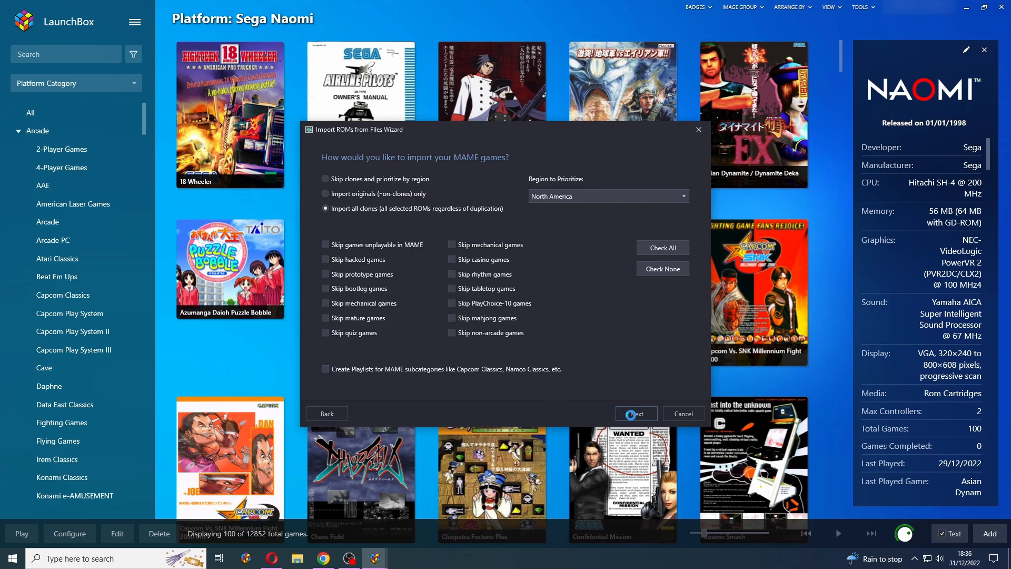
click(636, 414)
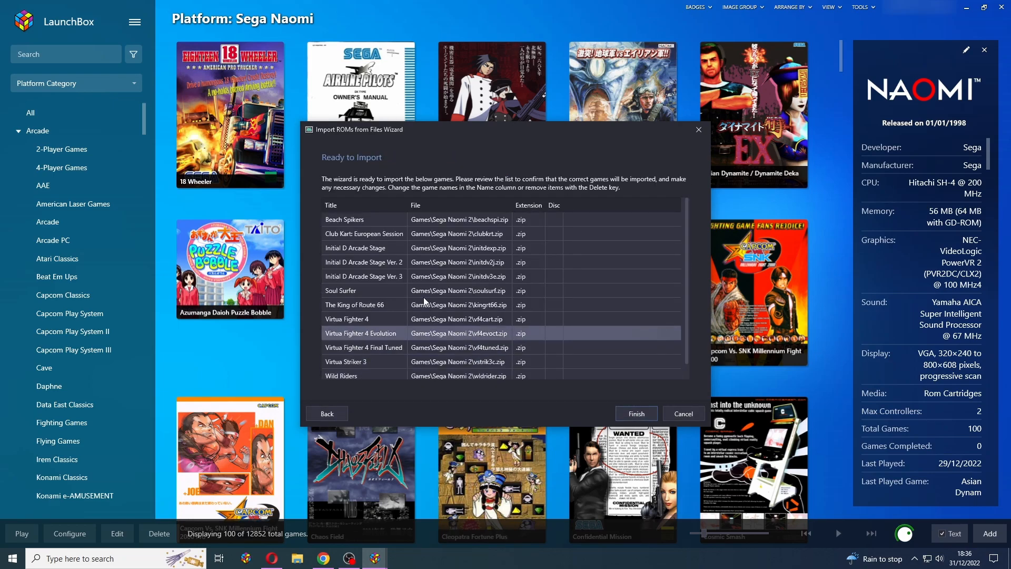
click(636, 414)
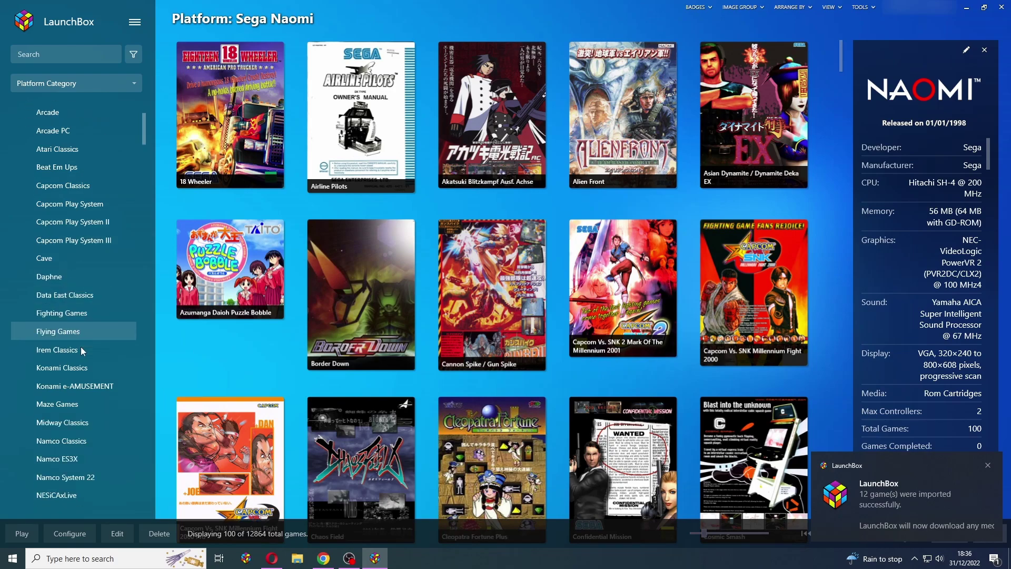
- Show the Sega Naomi 2 games and confirm the platform's parent category is Arcade
scroll(down, 3)
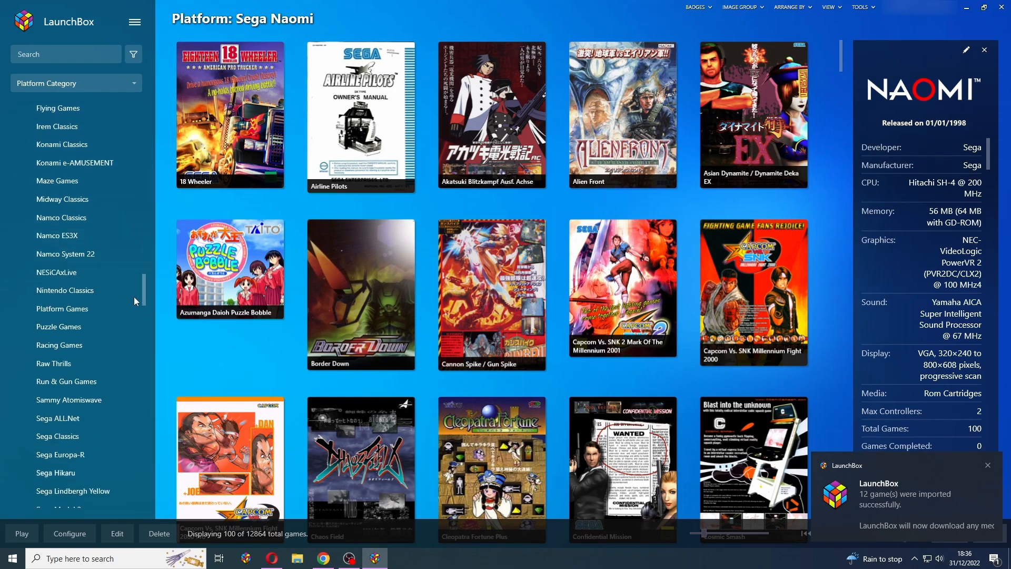
click(71, 398)
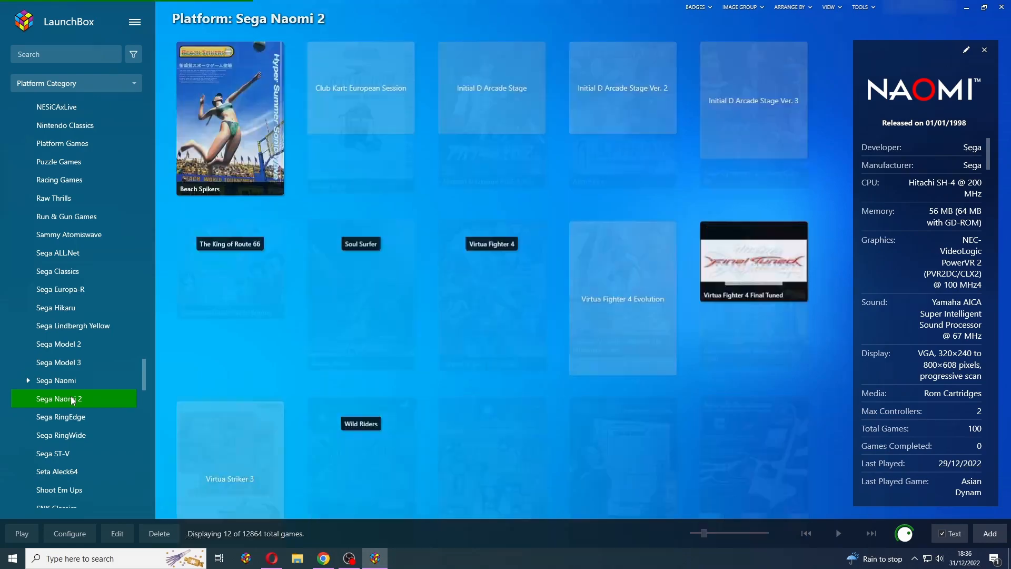
right_click(71, 399)
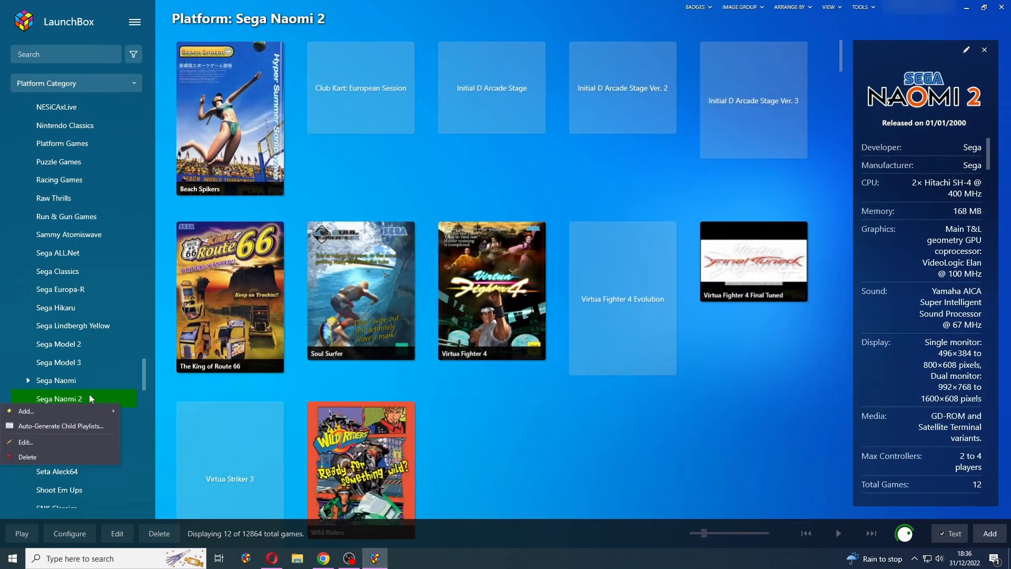
click(26, 442)
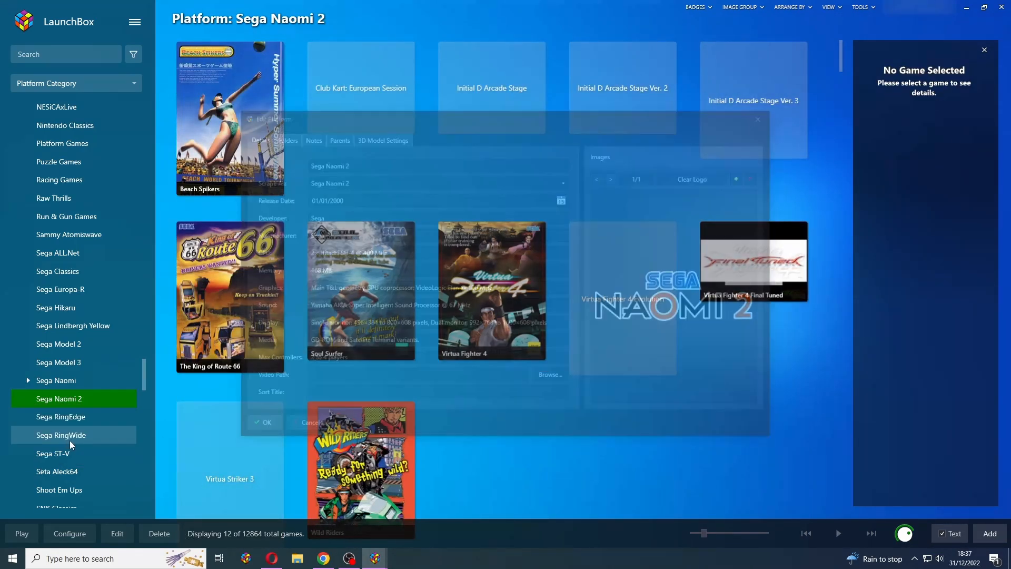
click(336, 137)
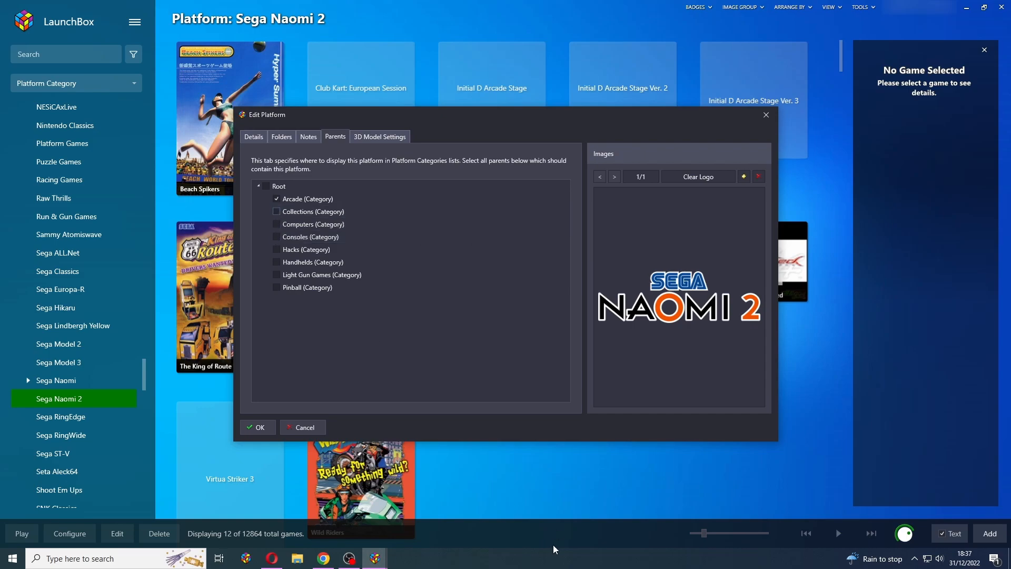
click(258, 427)
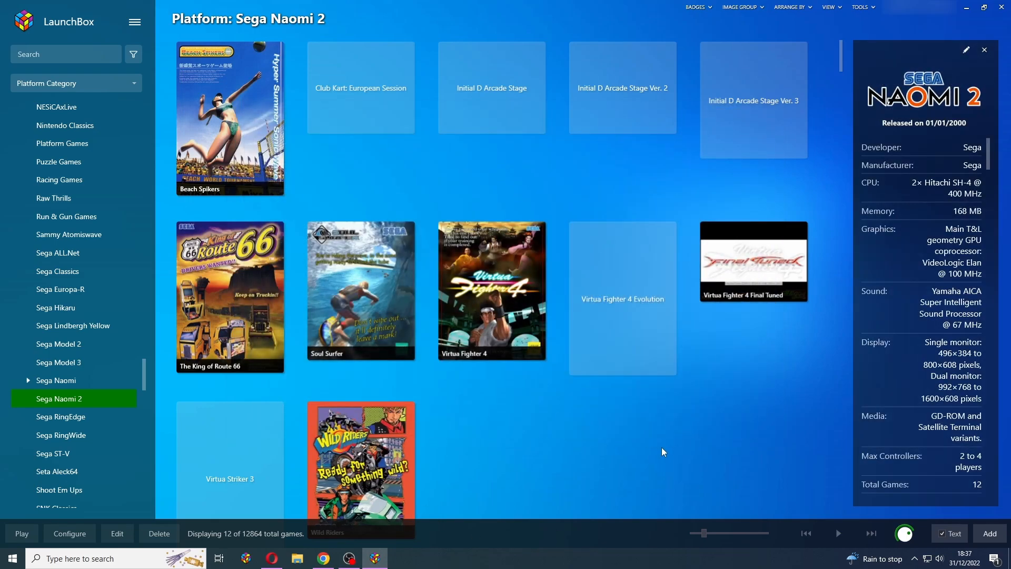
mouse_move(678, 450)
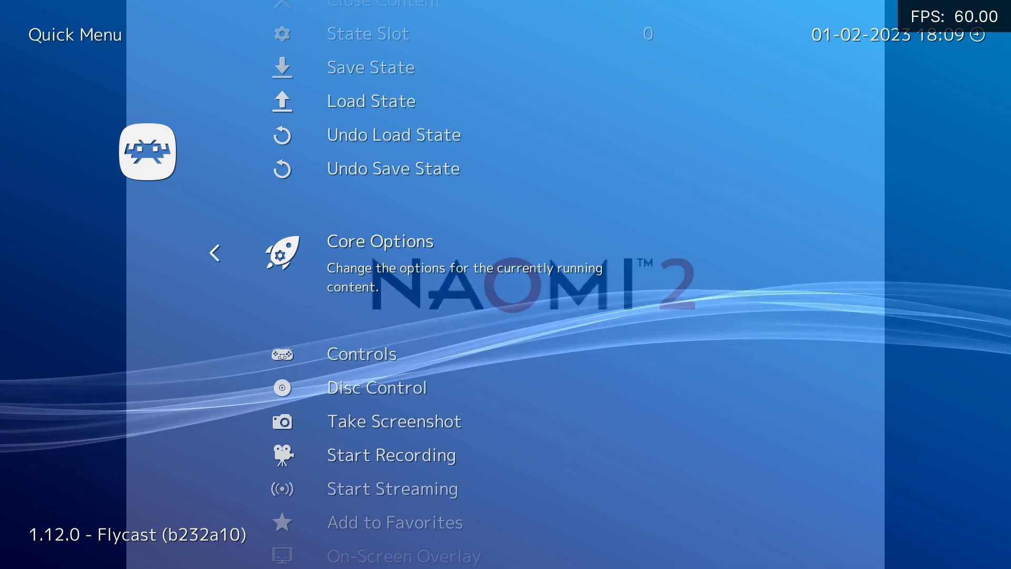
- Browse Flycast's System and Video core options, then view the Performance options
click(380, 241)
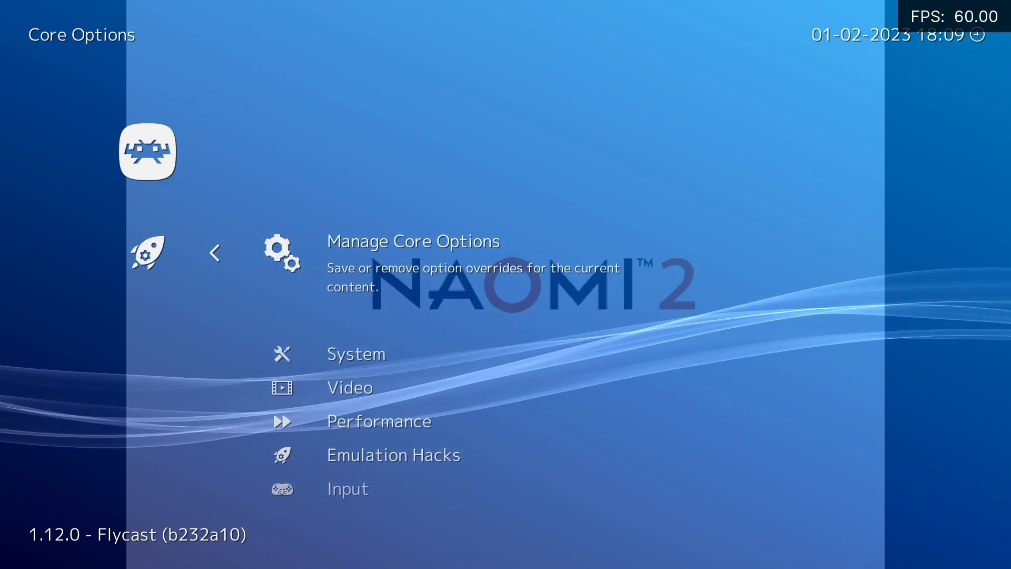
click(355, 354)
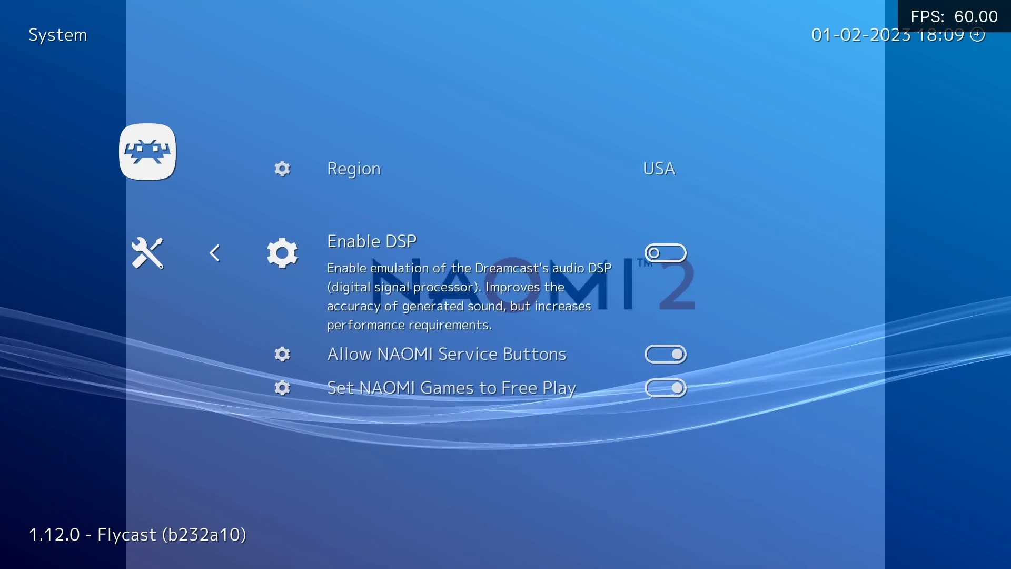
click(214, 252)
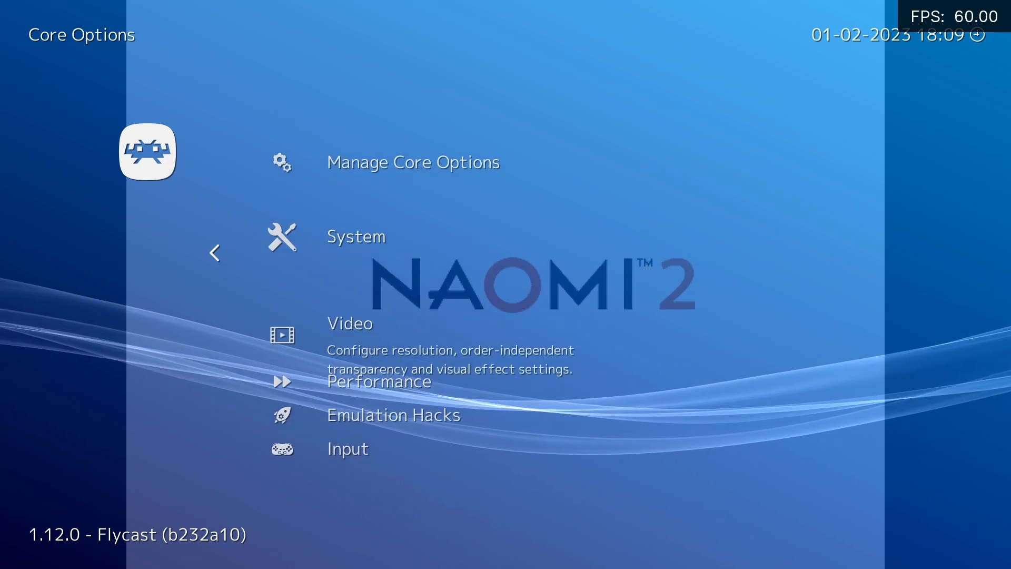
click(349, 323)
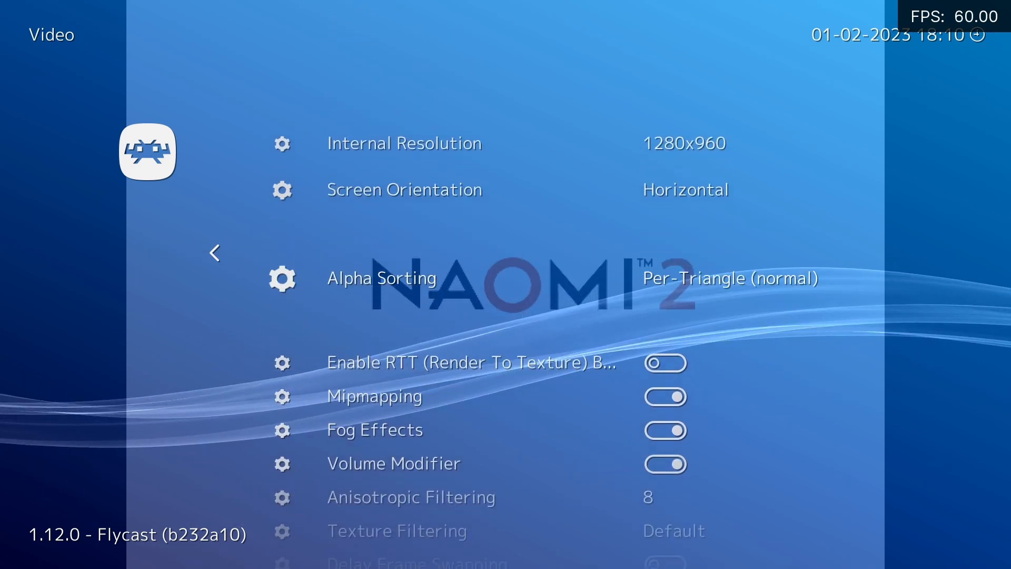
scroll(down, 3)
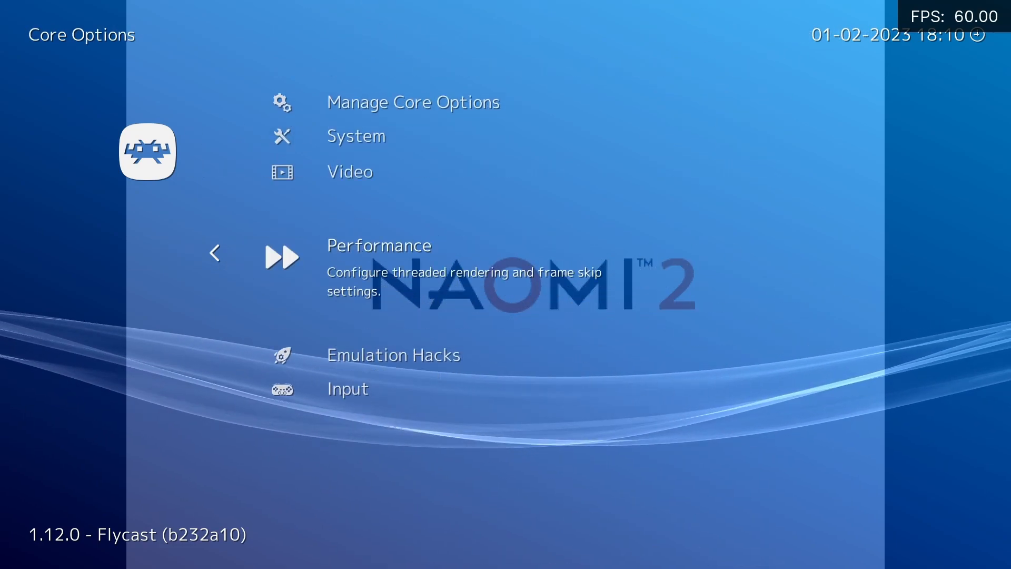
click(379, 246)
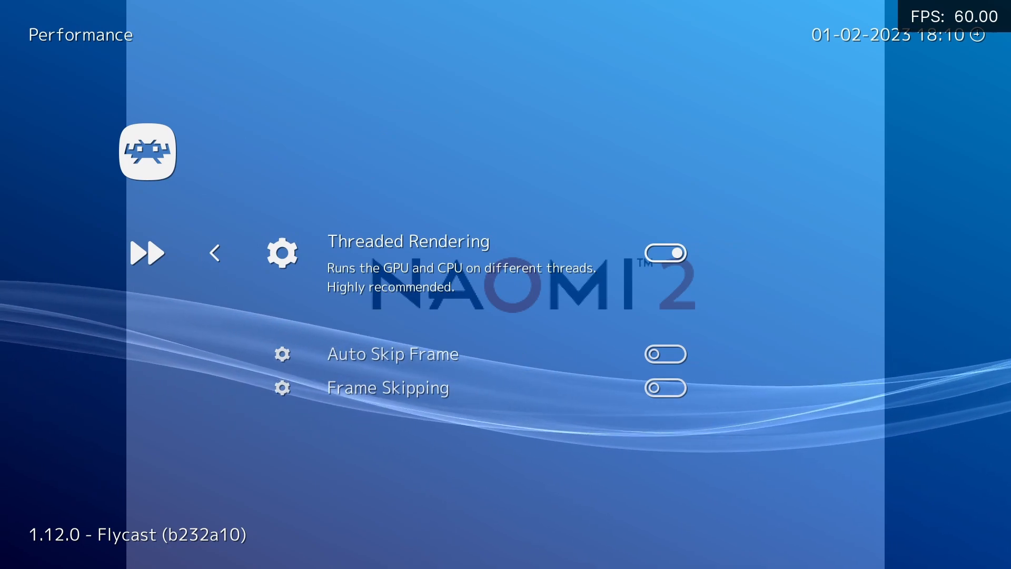